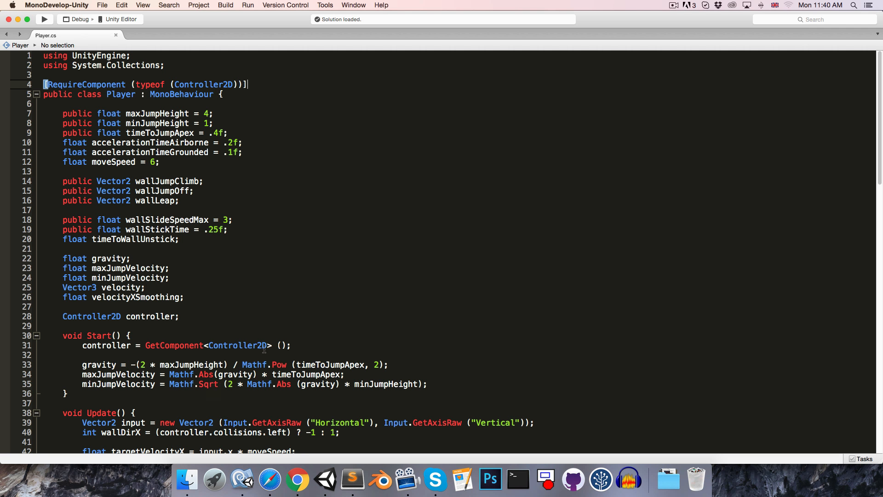
Create a new PlayerInput C# script in the project's Scripts folder
scroll(down, 3)
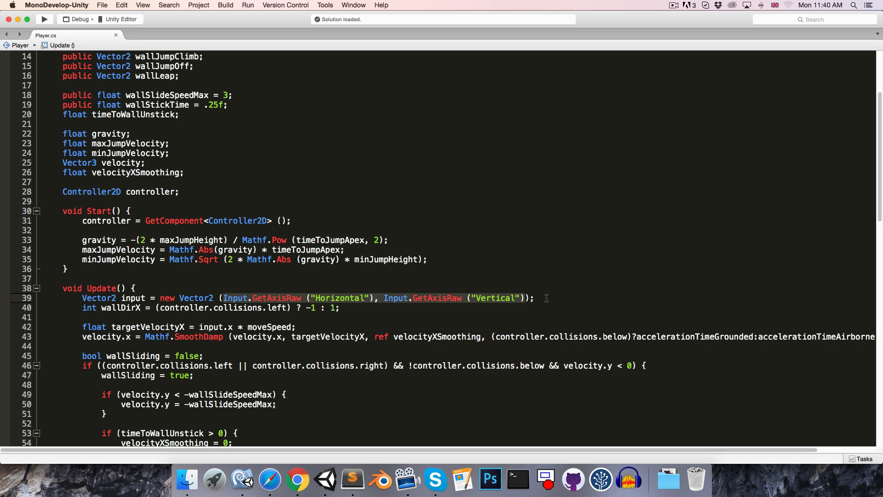
mouse_move(325, 479)
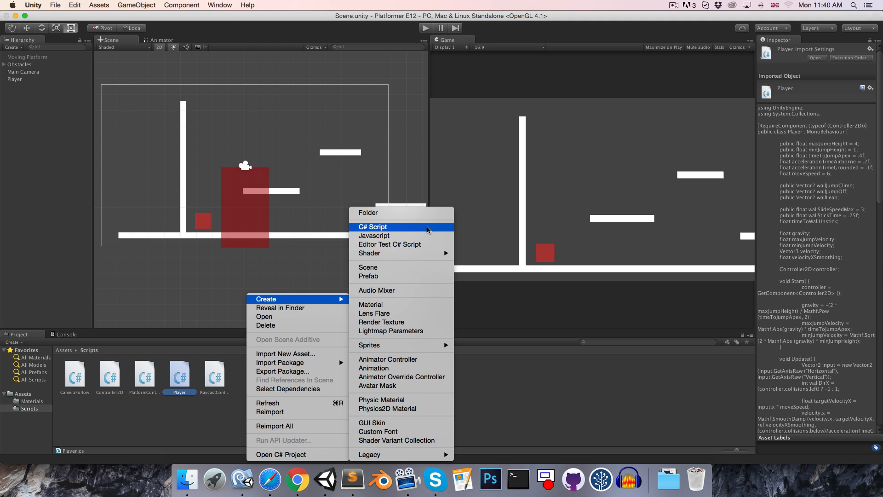
click(372, 227)
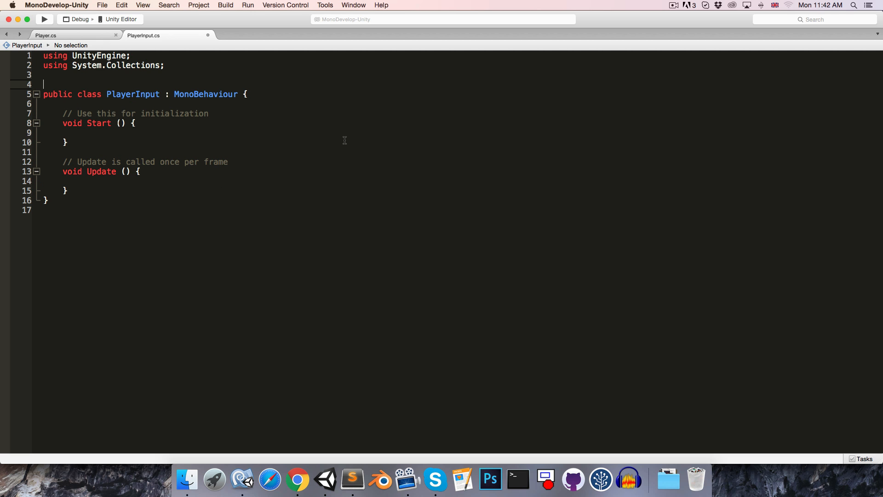
Add [RequireComponent(typeof(Player))] and a Player player field to PlayerInput
text([RequireComponent)
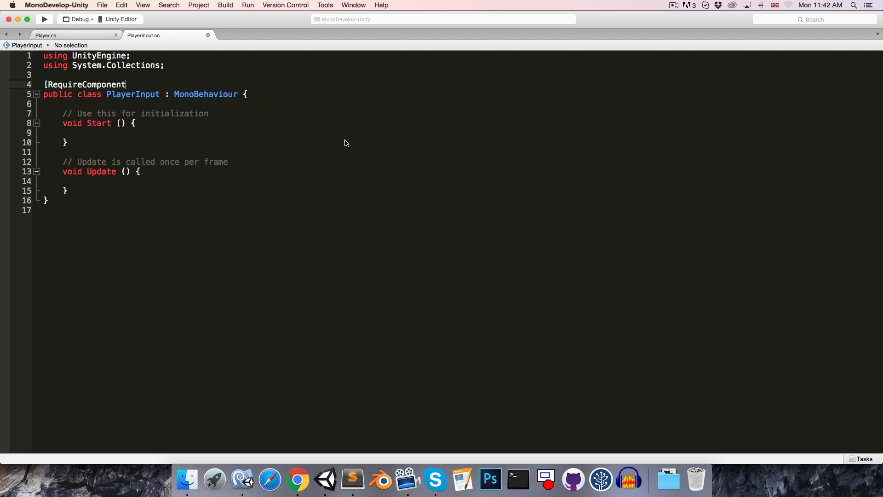
text((typeof (P)
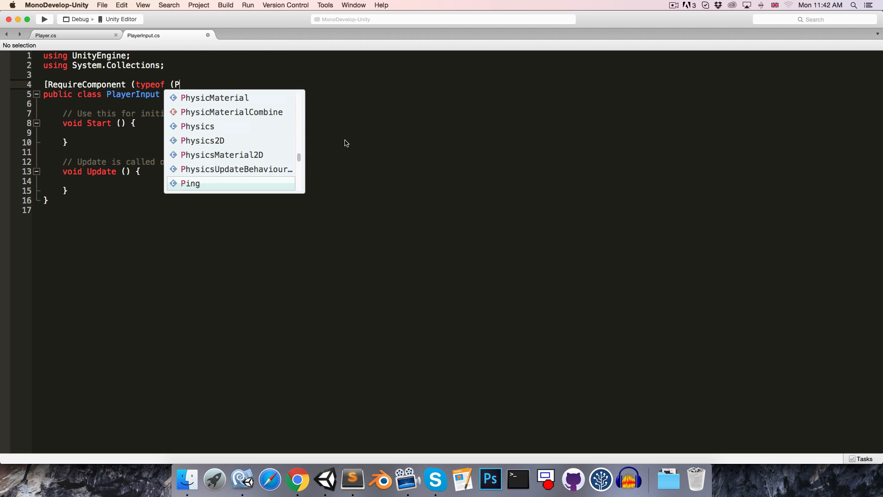
text(layer)))
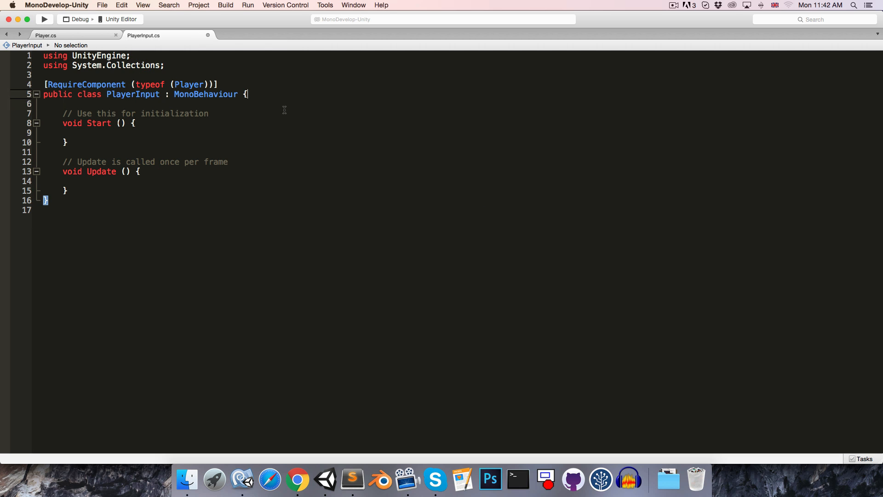
text(Player)
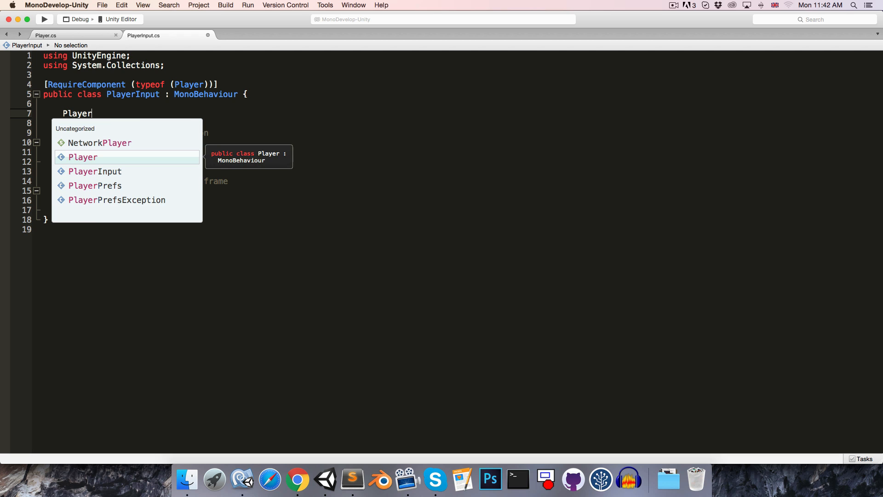
text(player;)
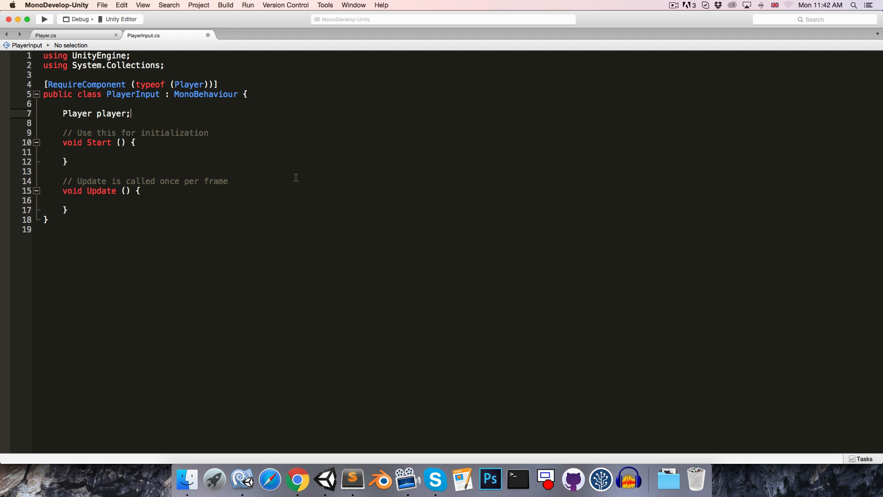
Remove the template comments and set player = GetComponent<Player>() in Start
key(Backspace)
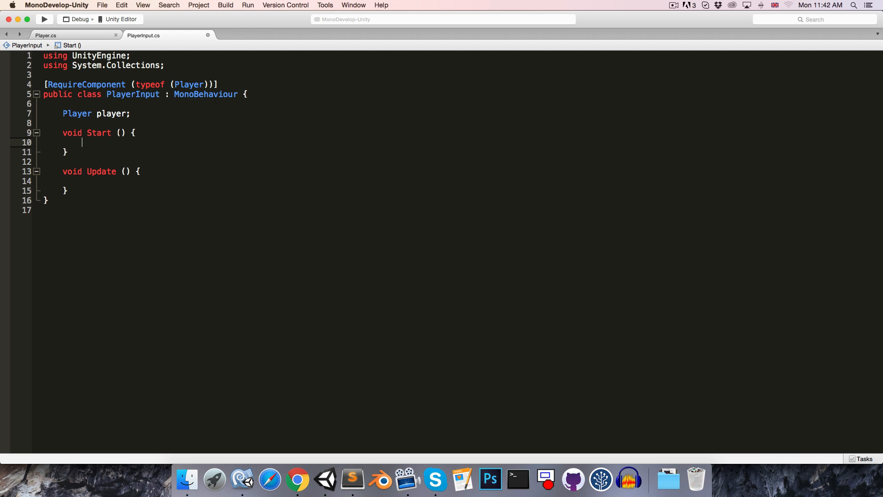
text(player = GetComponent<Player> ();)
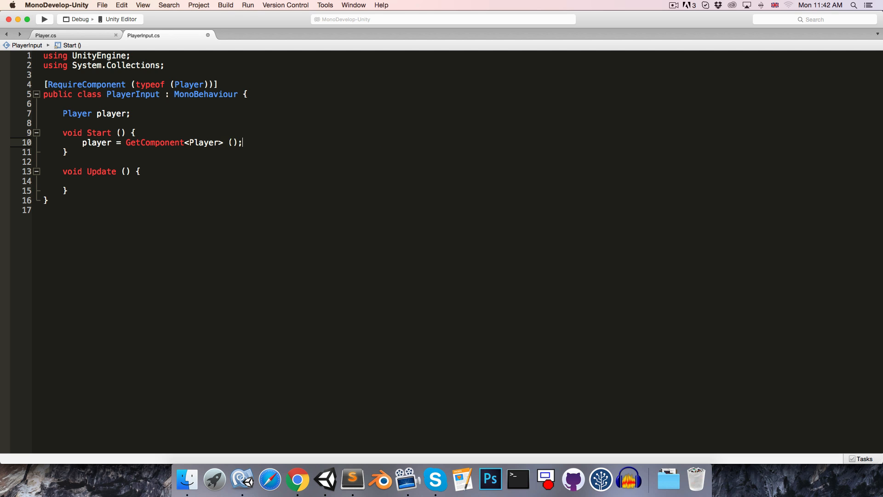
click(45, 35)
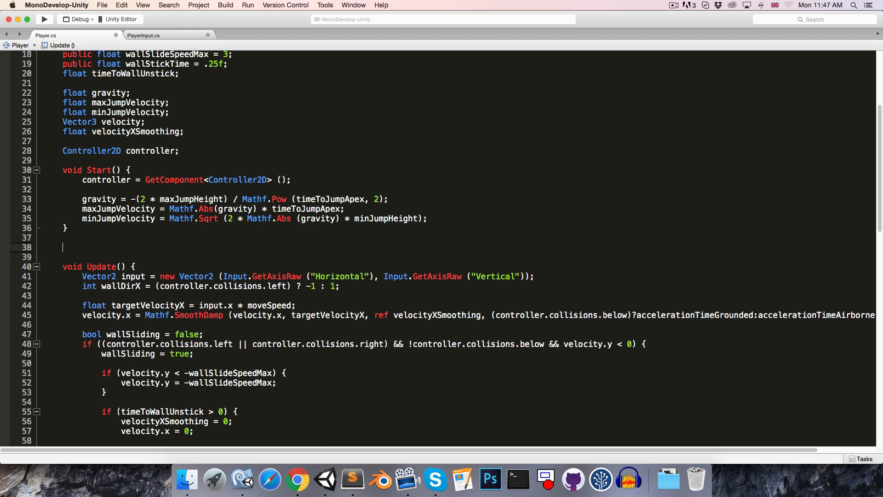
Add a public SetDirectionalInput(Vector2 input) method to Player
text(public v)
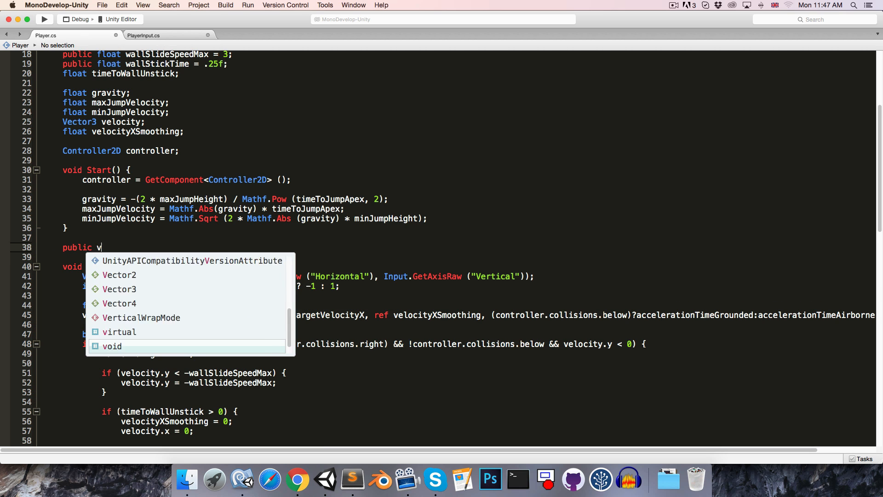
text(oid SetDirec)
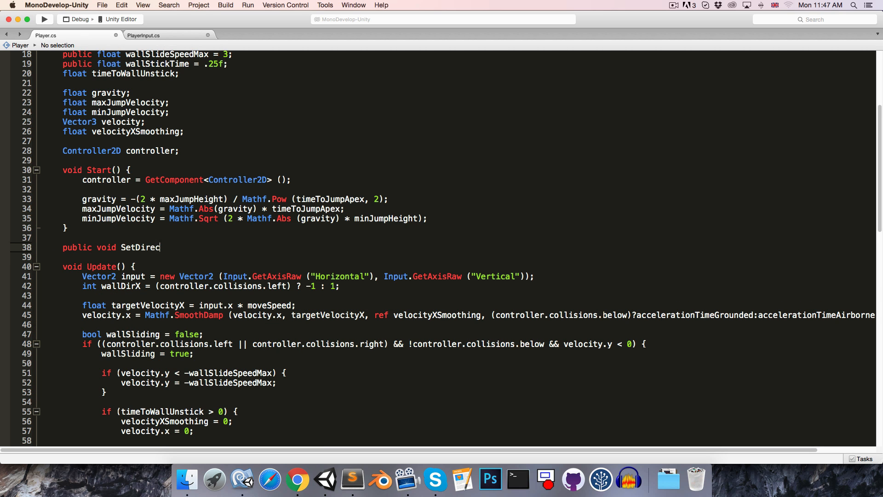
text(tionalInput)
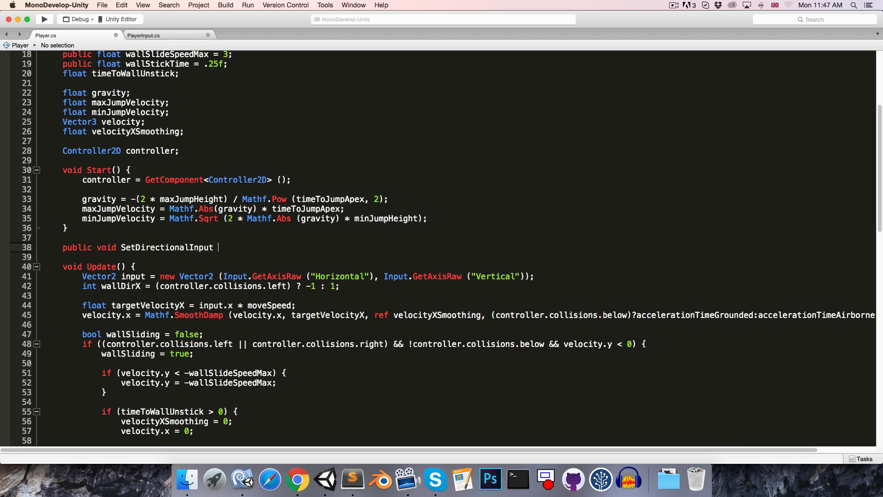
text((Vector2)
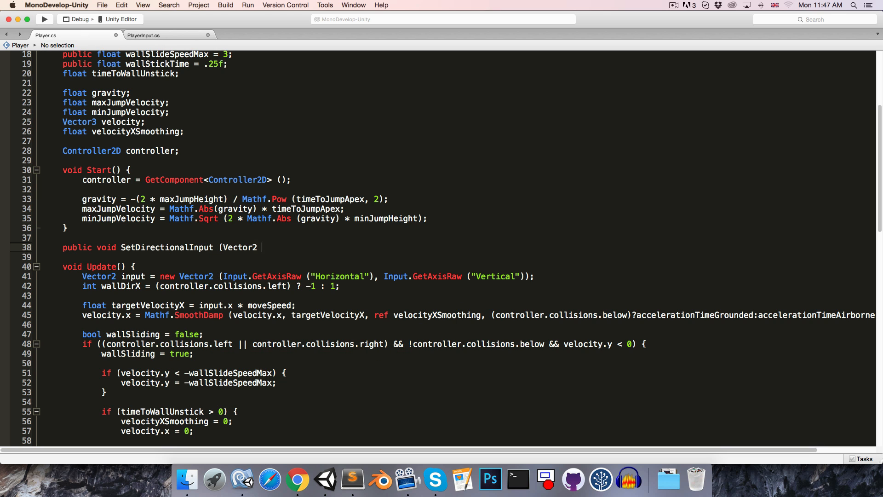
text(input) {)
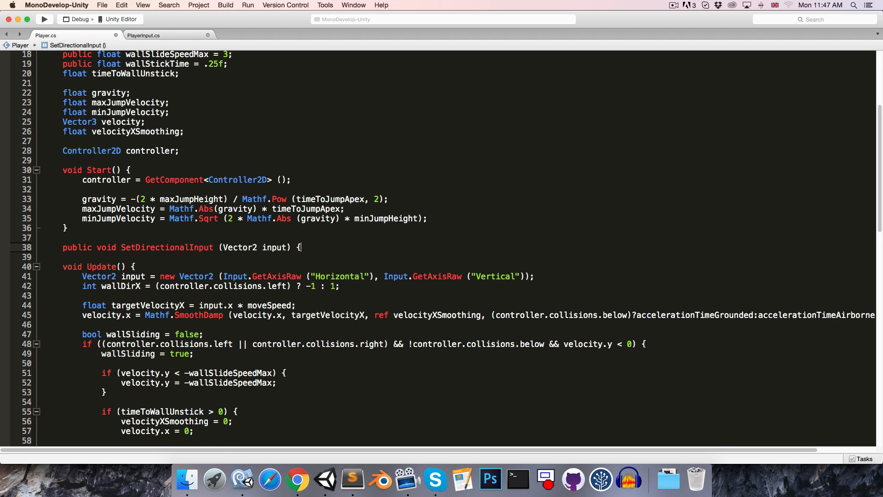
key(Return)
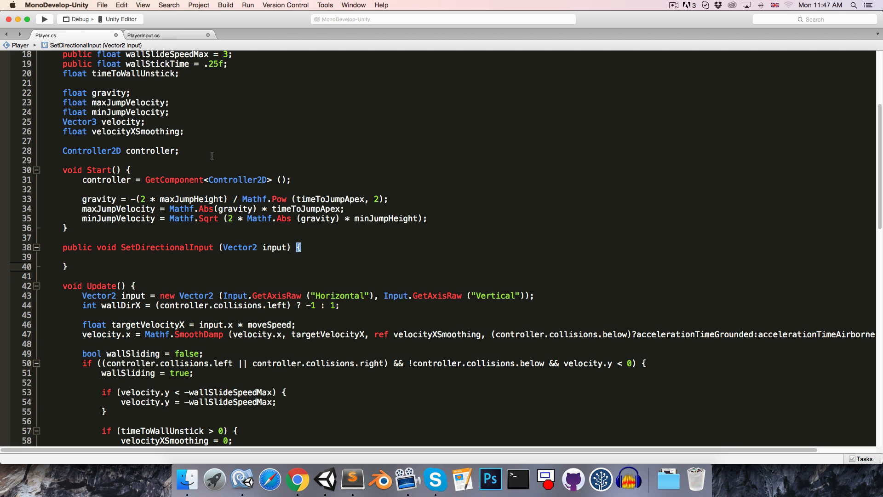
Declare a Vector2 directionalInput field, rename input uses, and cut the GetAxisRaw line
text(Vector2)
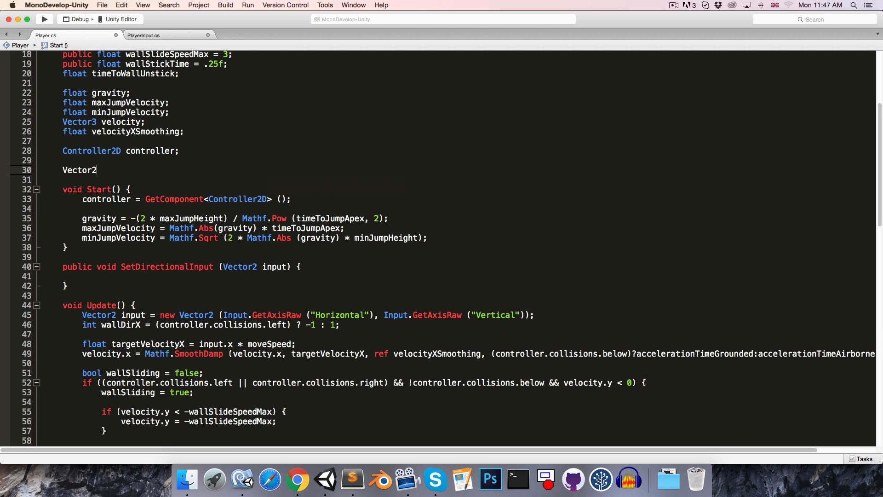
text(directionalInput;)
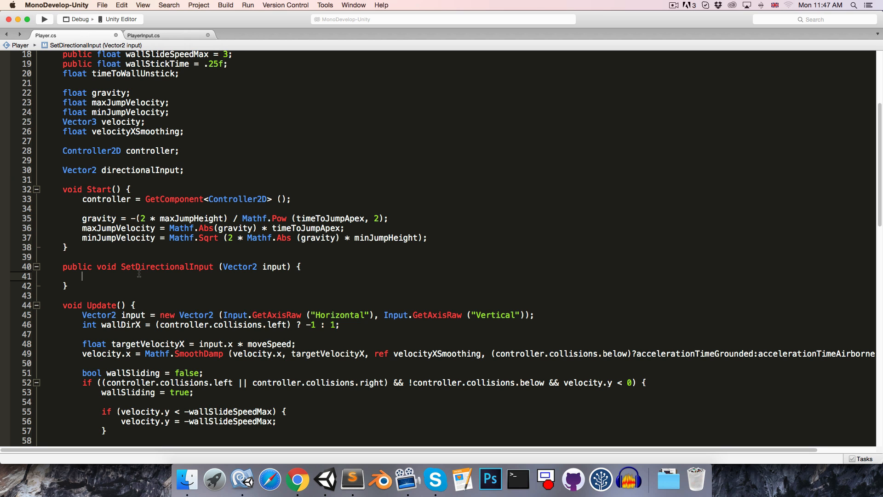
text(directionalInput = input;)
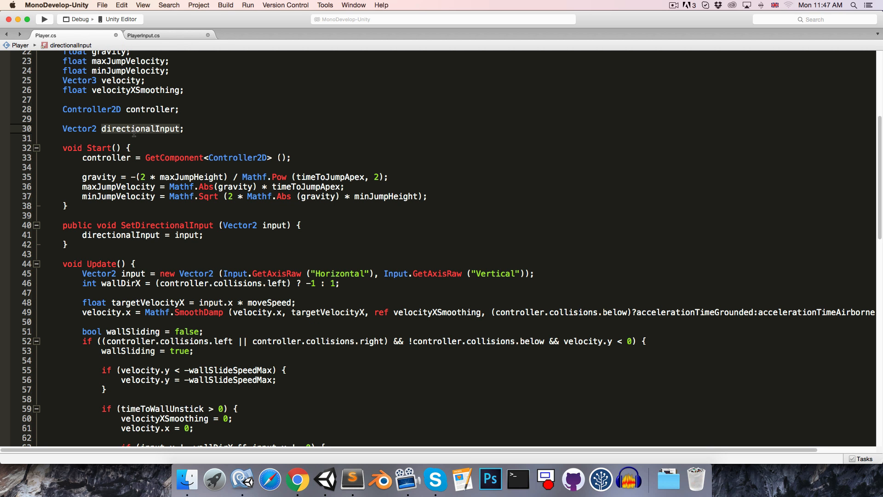
click(132, 273)
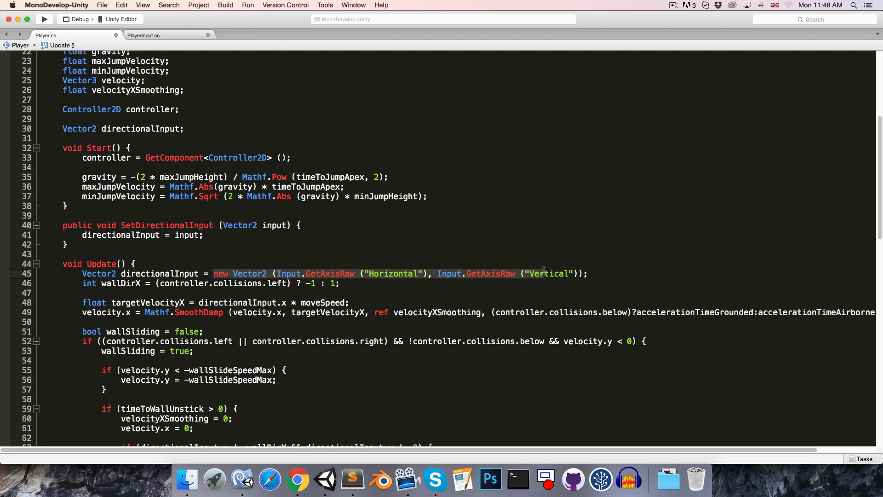
key(Delete)
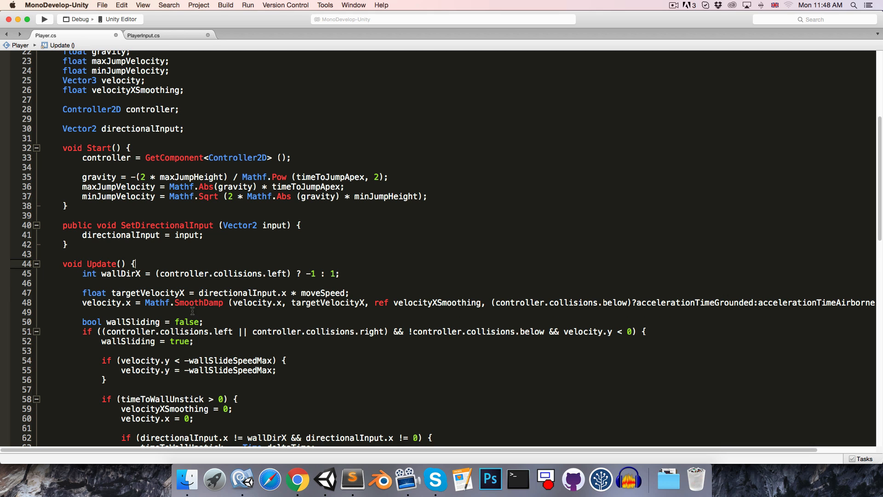
double_click(237, 292)
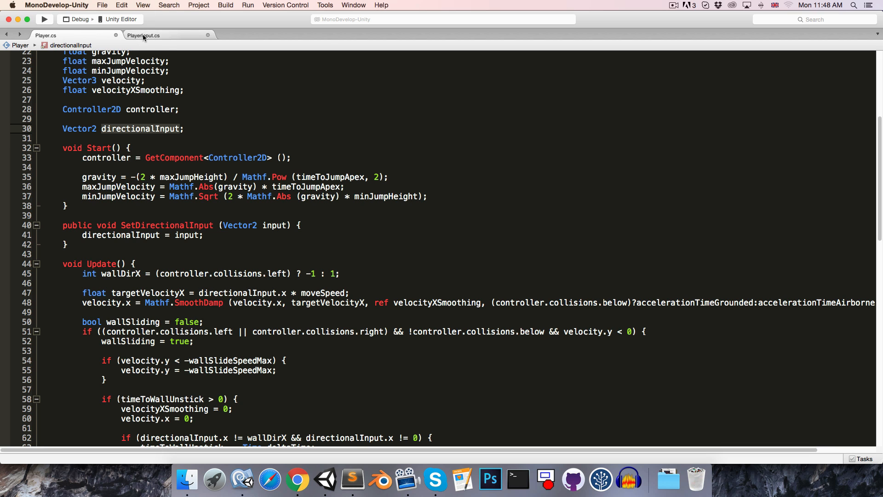
Build directionalInput from the raw Horizontal and Vertical axes and pass it to player.SetDirectionalInput
click(164, 148)
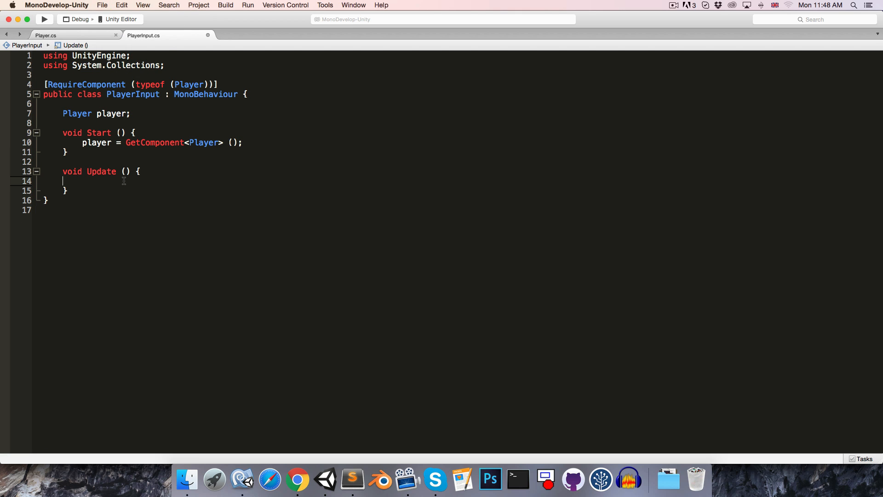
text(Venew Vector2 (Input.GetAxisRaw ("Horizontal"), Input.GetAxisRaw ("Vertical")))
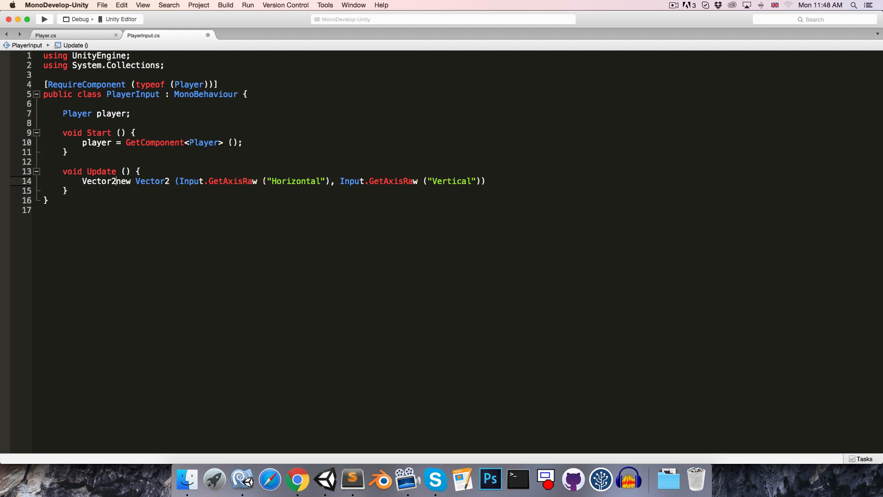
text(directiona)
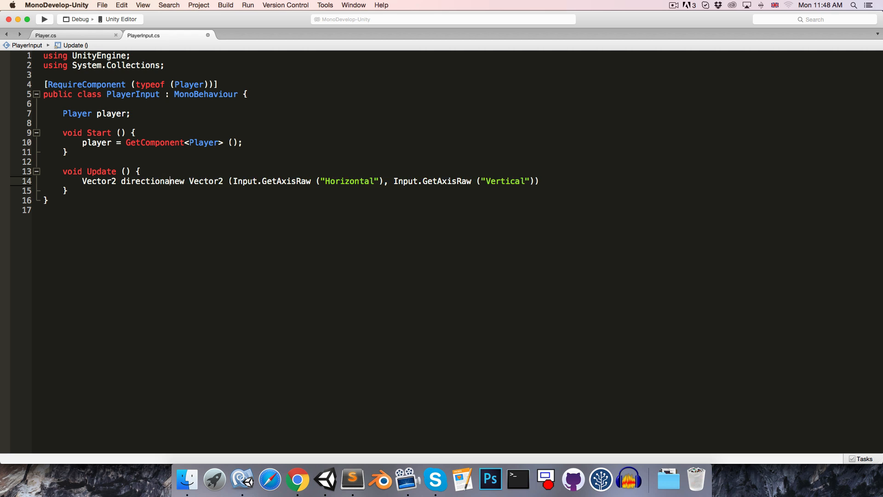
text(lInput =)
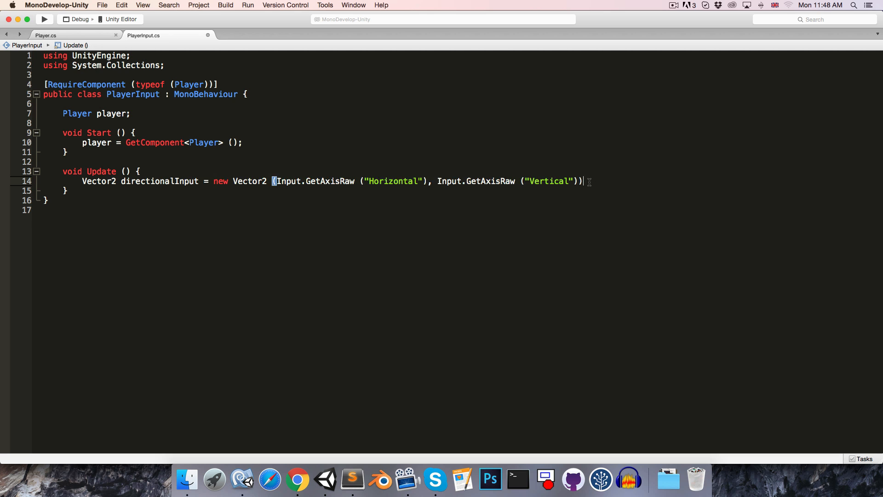
key(Return)
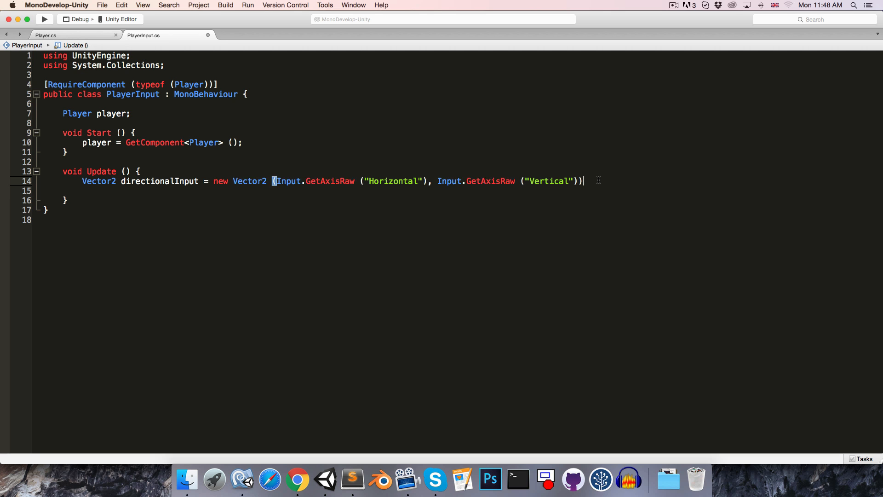
text(;)
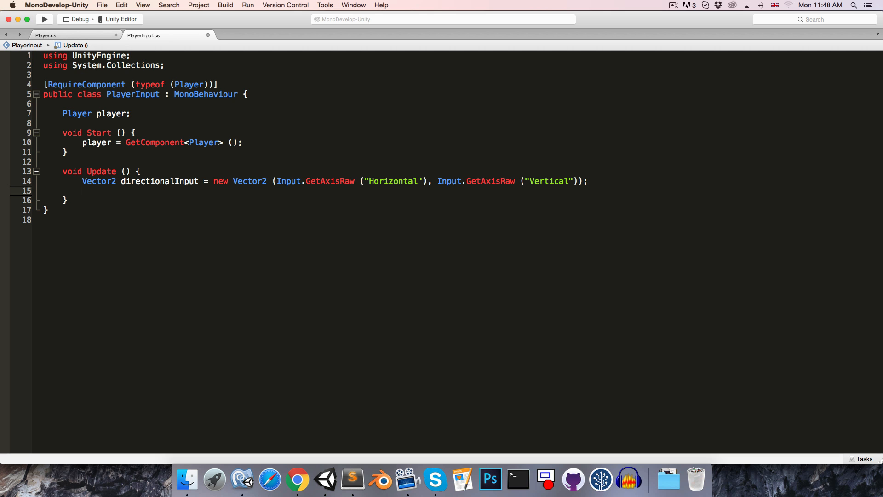
text(player.SetDirectionalInput()
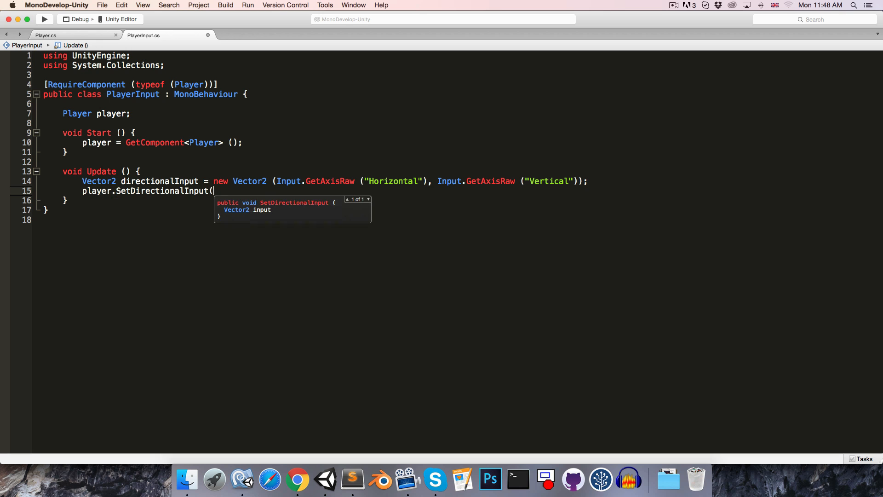
text(directionalInput);)
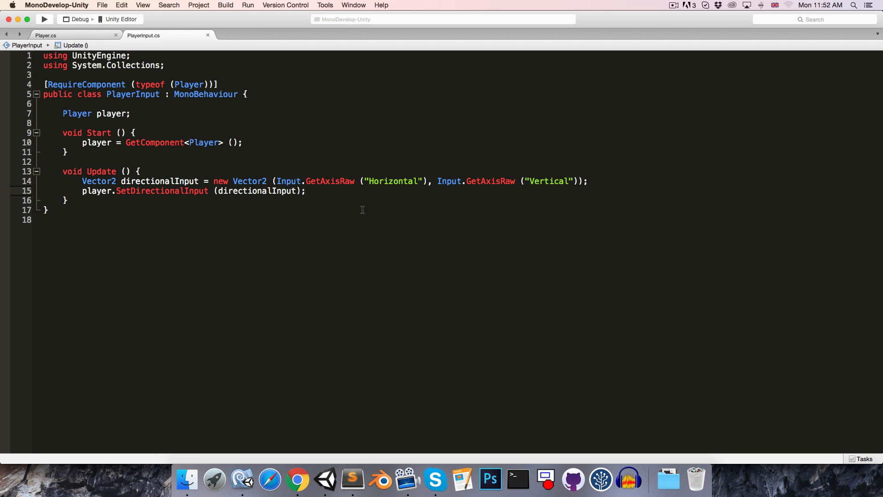
Add empty public OnJumpInputDown() and OnJumpInputUp() methods below SetDirectionalInput in Player.cs
click(45, 35)
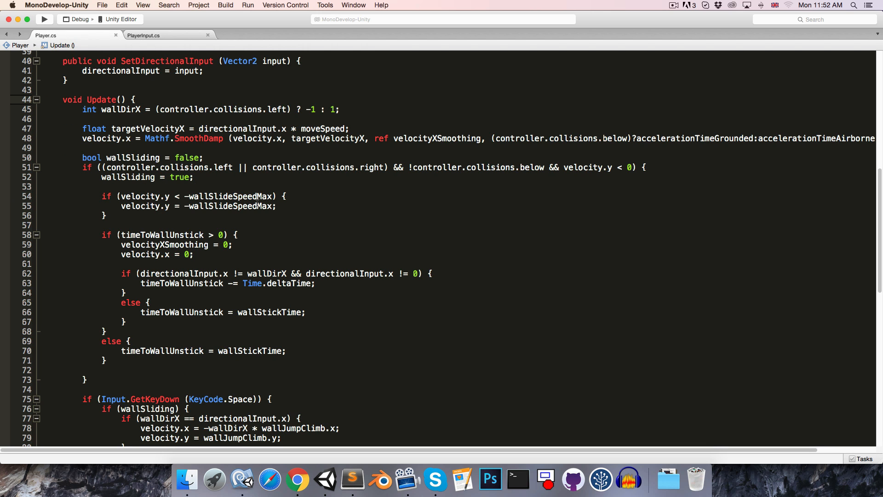
scroll(down, 3)
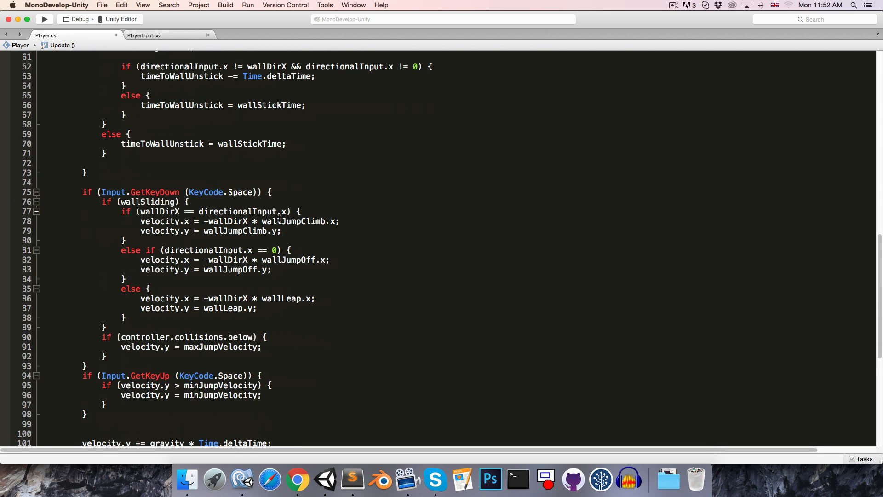
scroll(down, 3)
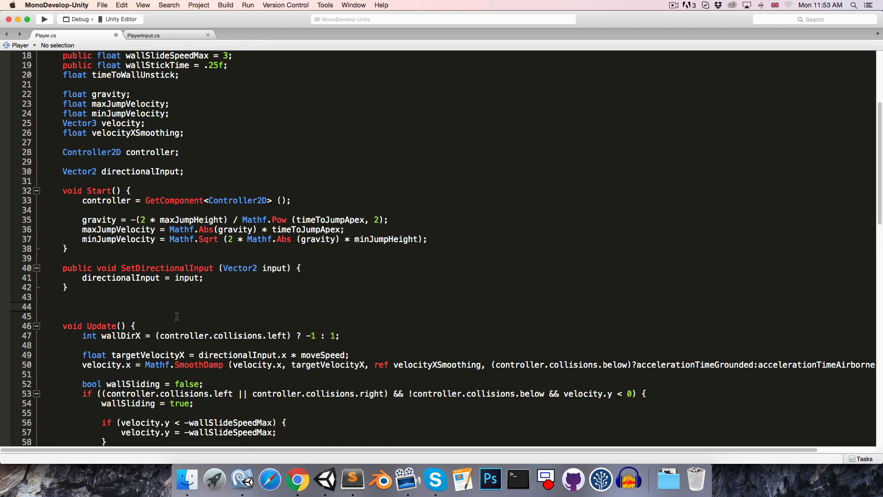
text(public void)
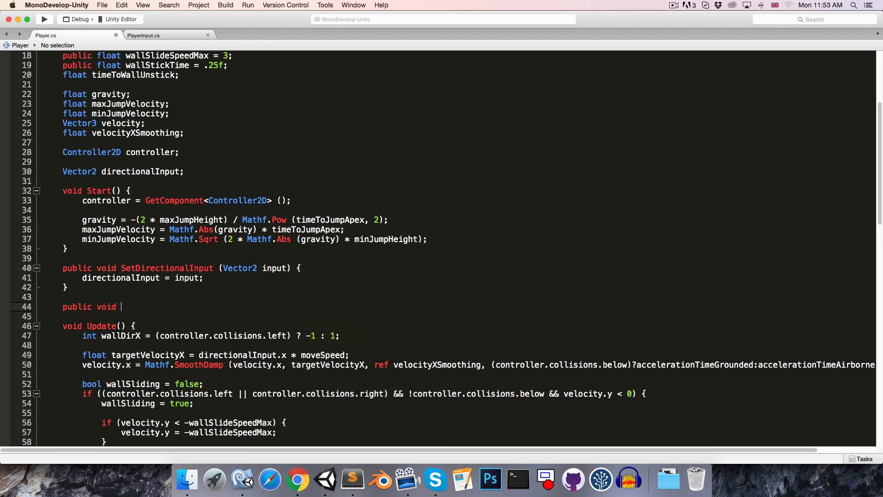
text(On)
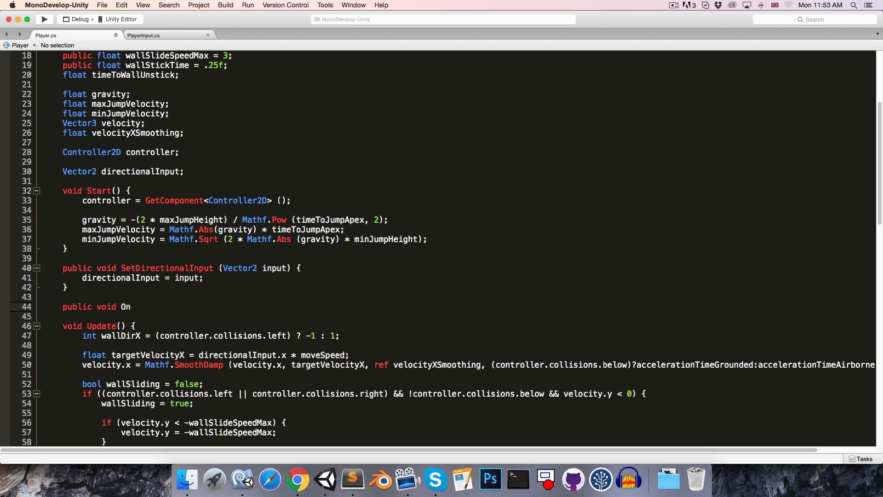
text(JumpInput)
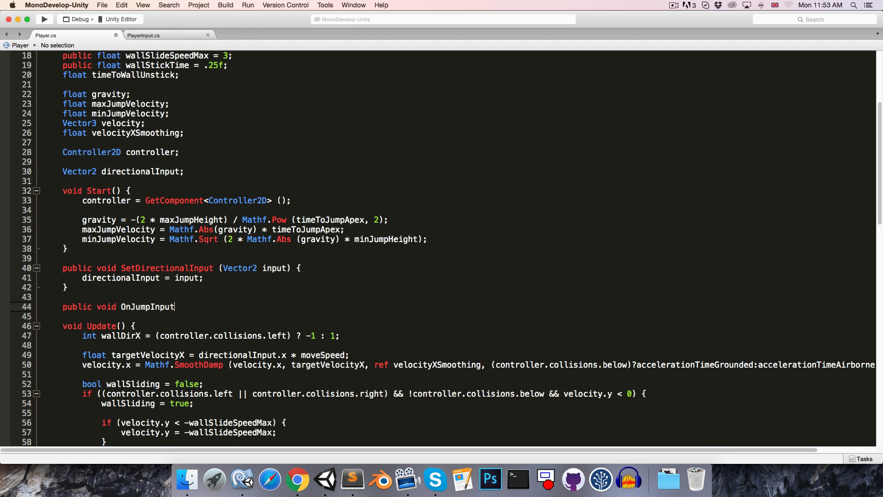
text(Down() {)
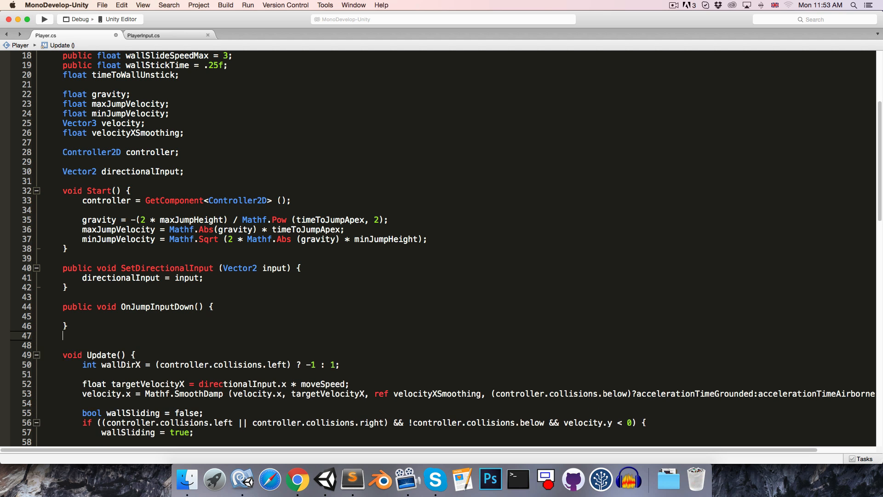
text(public void OnJ)
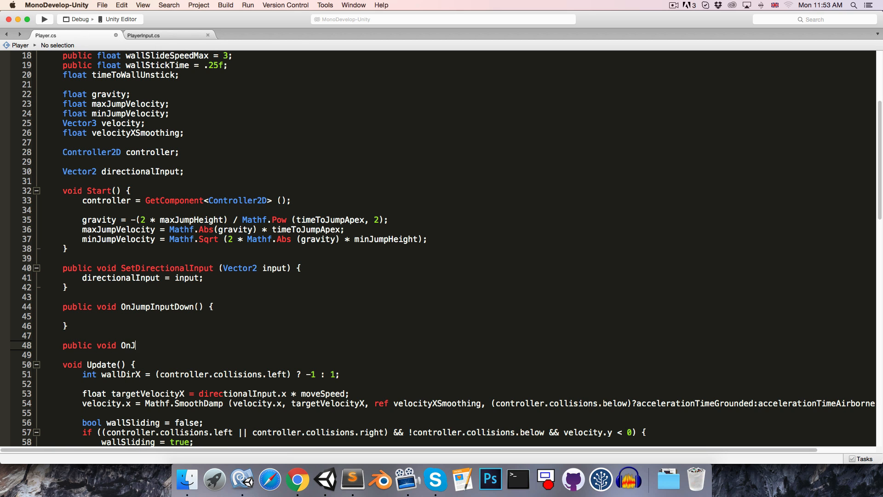
text(umpInputU)
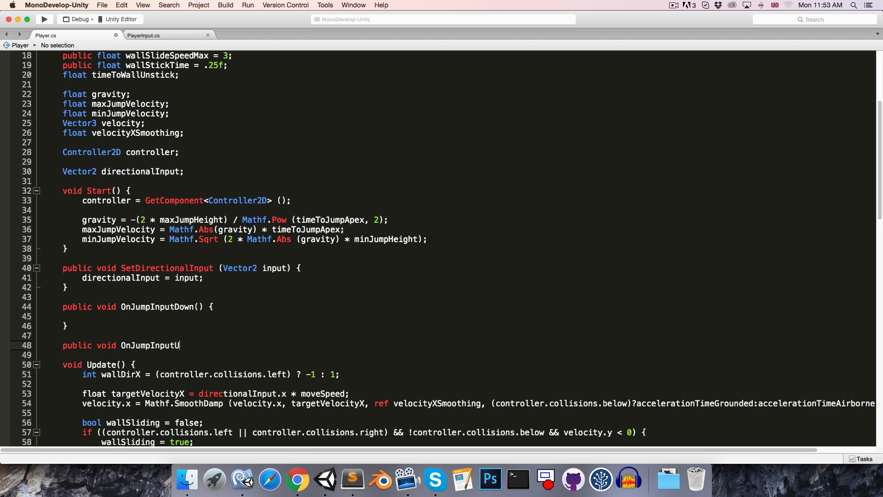
text(p() {)
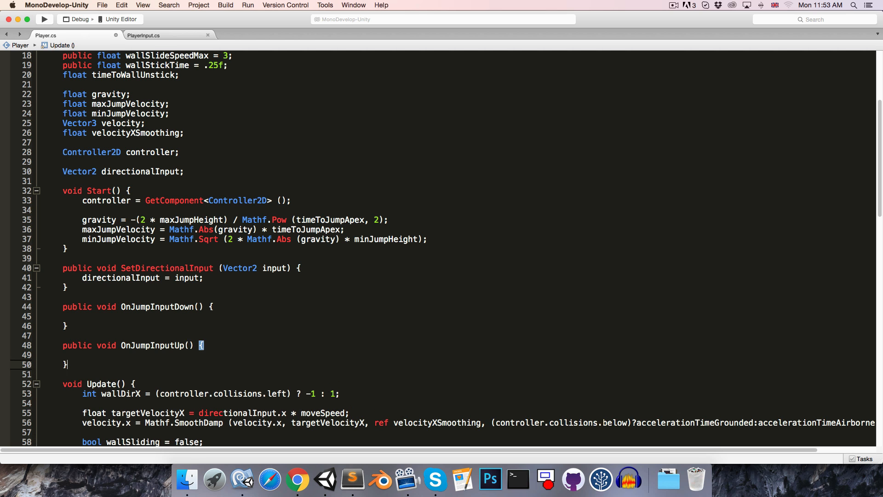
Move the Space key jump blocks into the jump methods; make wallSliding and wallDirX fields
scroll(down, 3)
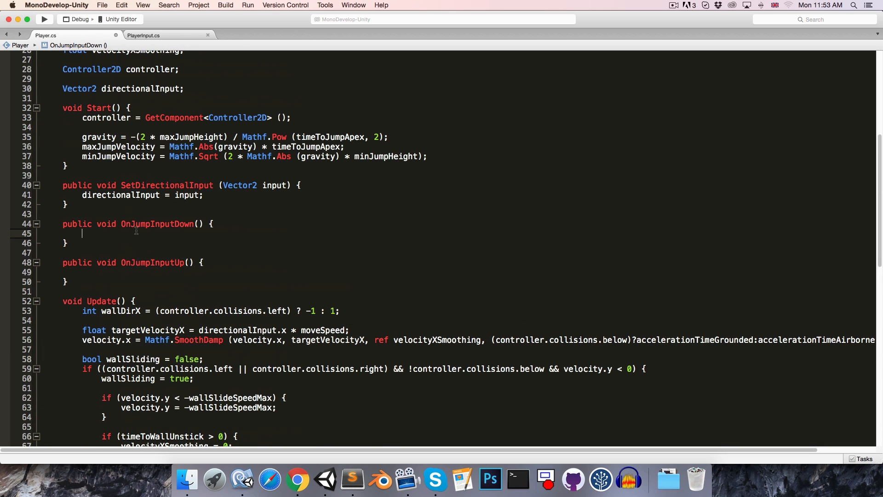
scroll(down, 3)
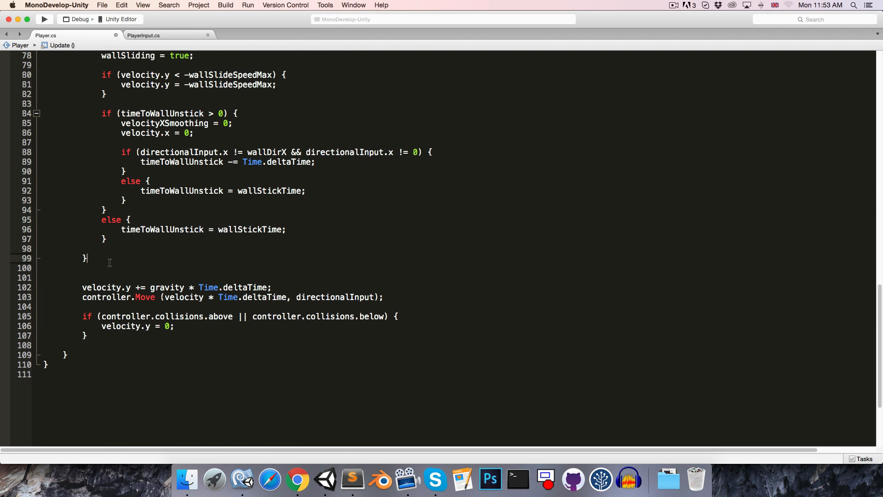
scroll(up, 3)
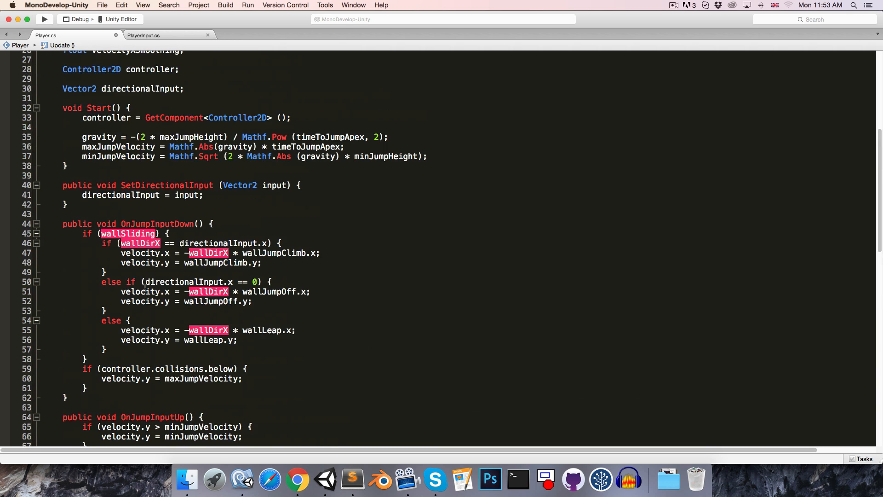
scroll(down, 3)
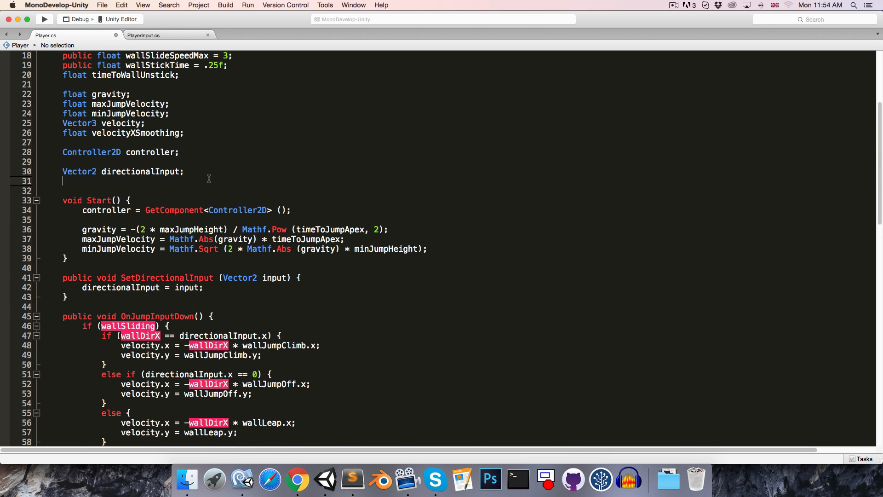
text(bool wallSliding;)
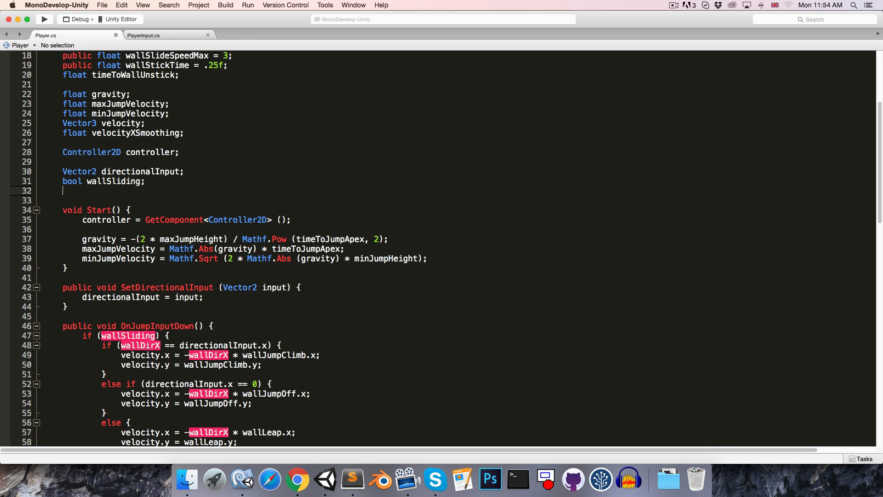
text(int wallDir)
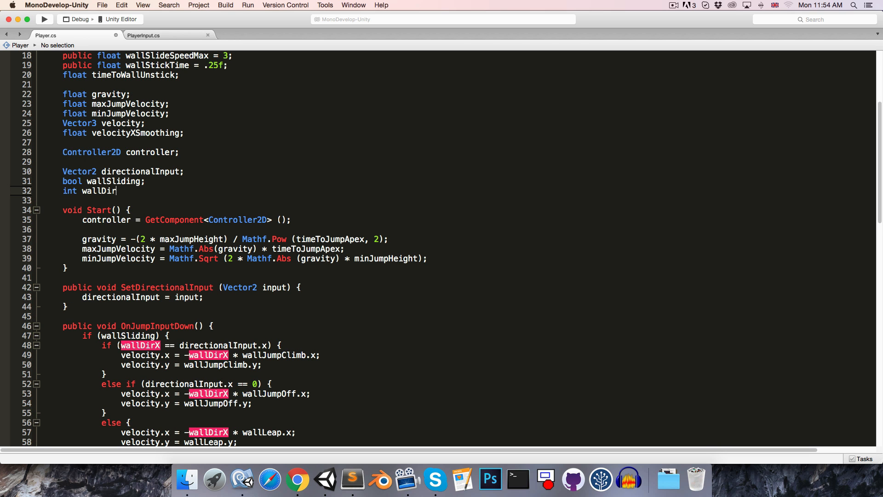
text(X;)
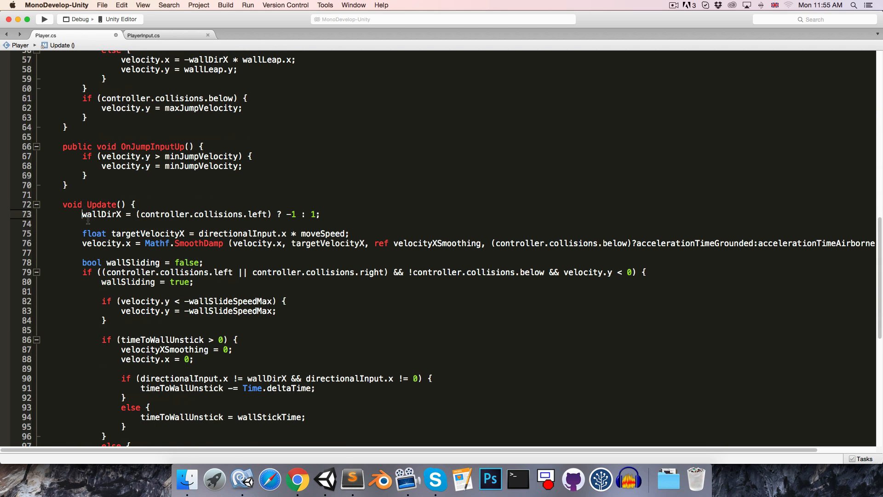
double_click(91, 261)
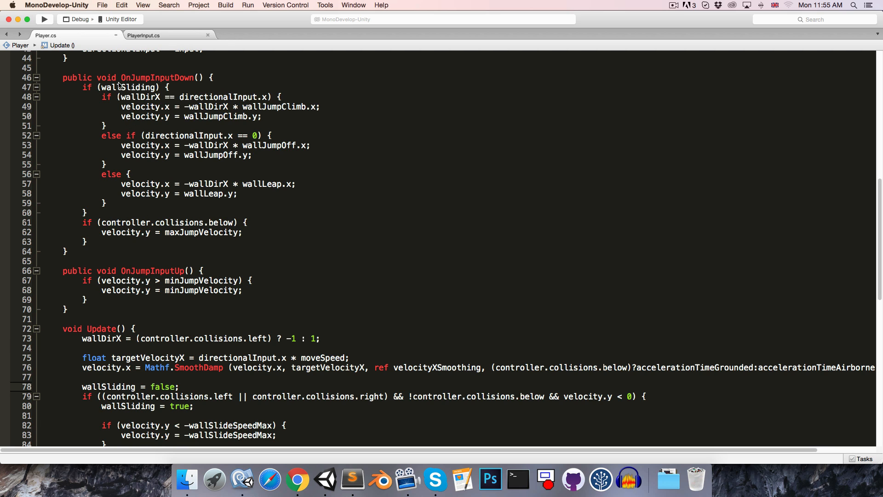
Call player.OnJumpInputDown on Space GetKeyDown and player.OnJumpInputUp on GetKeyUp
click(144, 35)
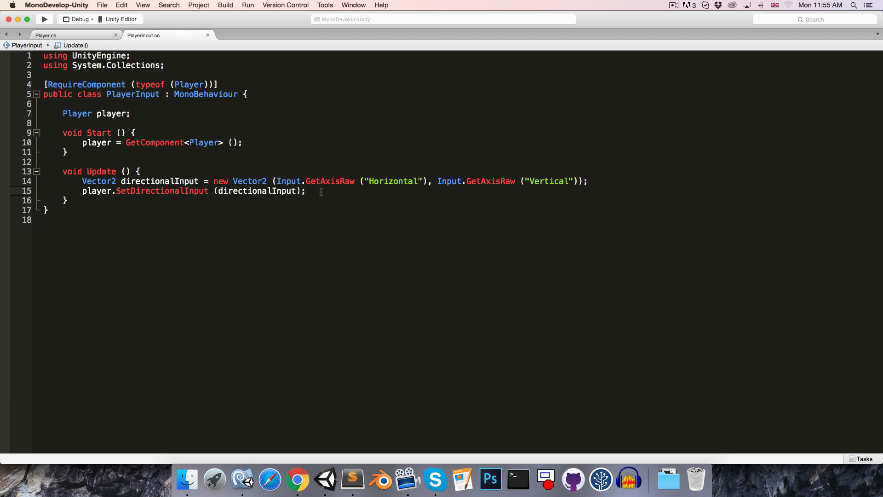
text(if ()
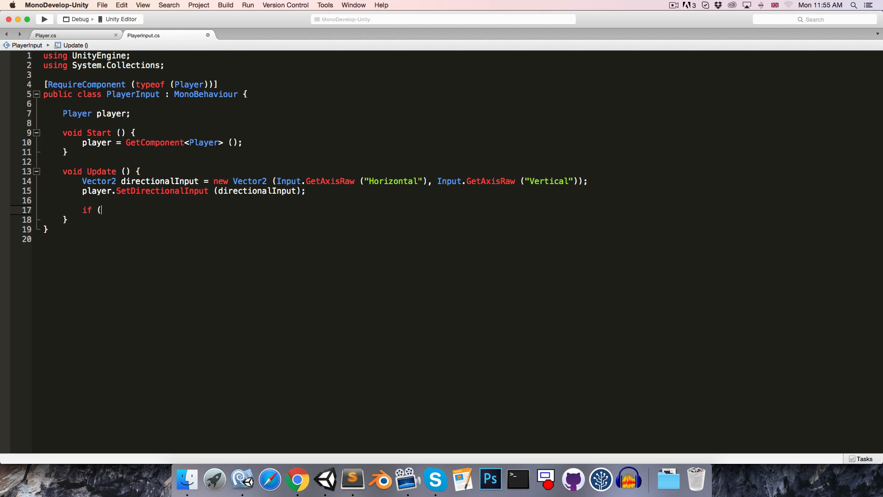
text(Input.geK)
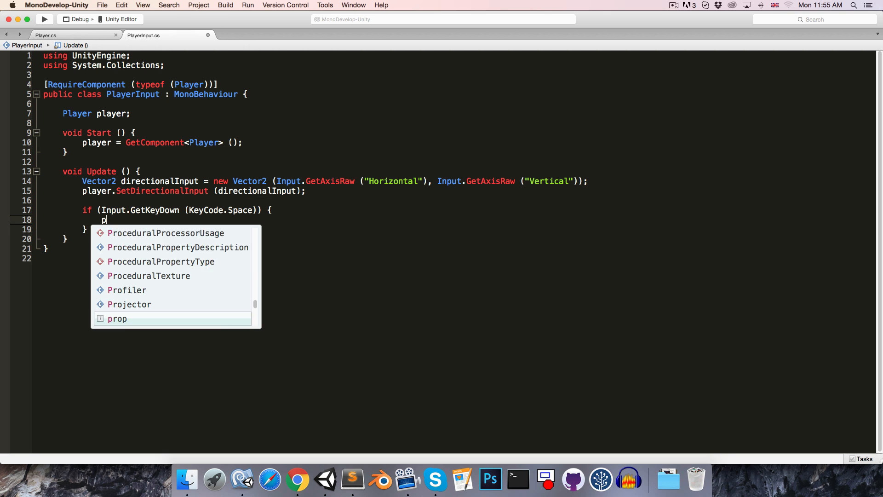
text(player.OnJumpInputDown)
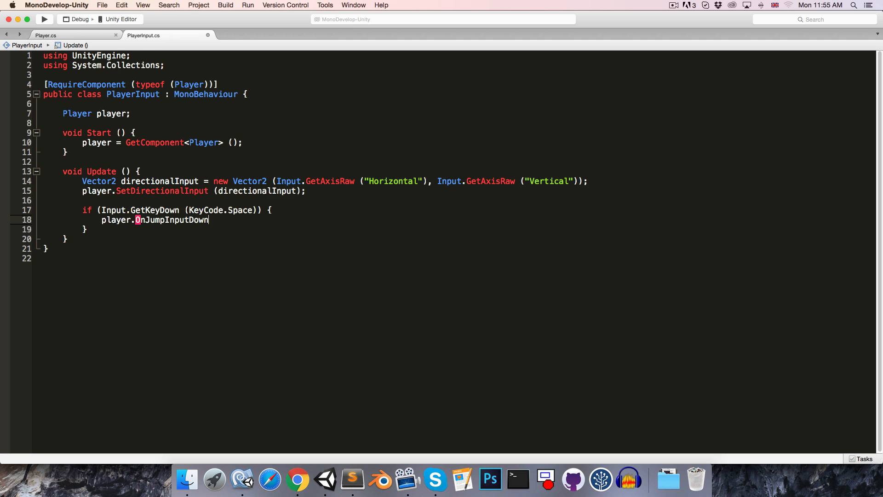
text(();)
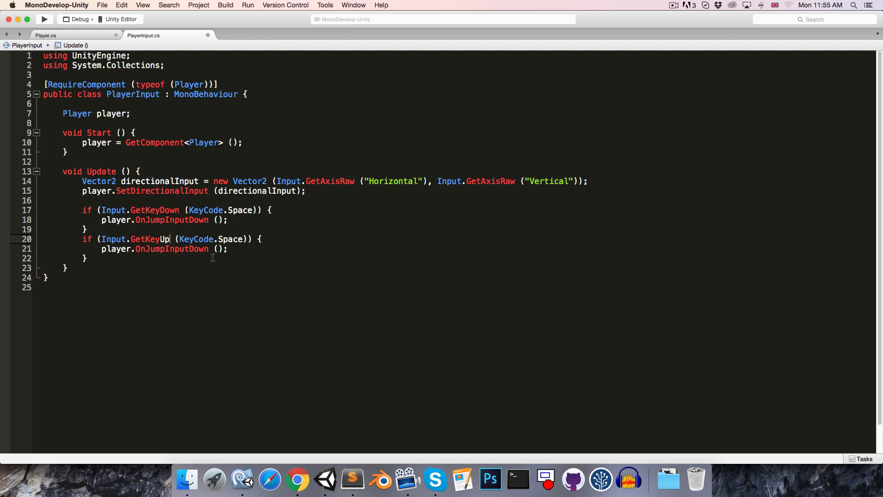
text(On)
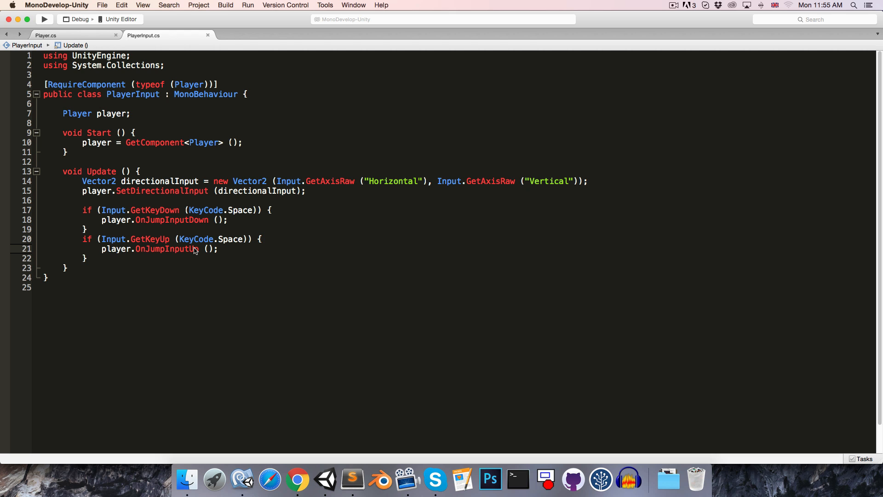
mouse_move(325, 479)
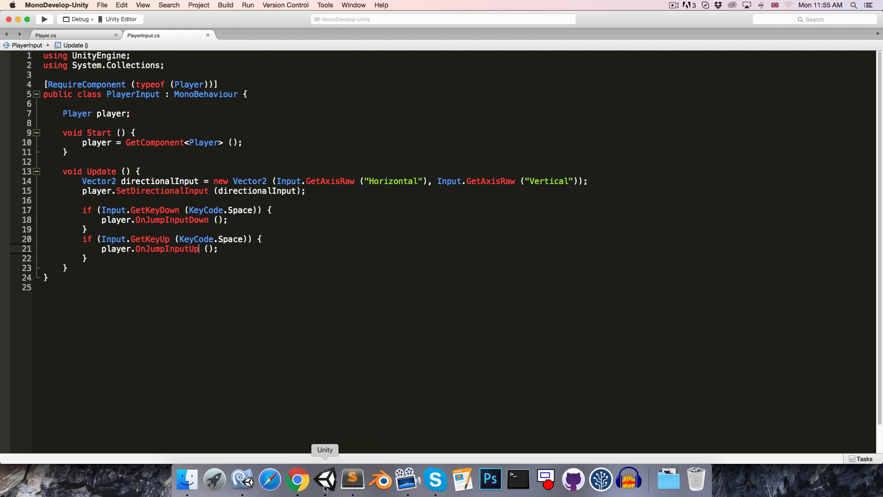
Select the Player object in Unity and add the Player Input script component
click(325, 479)
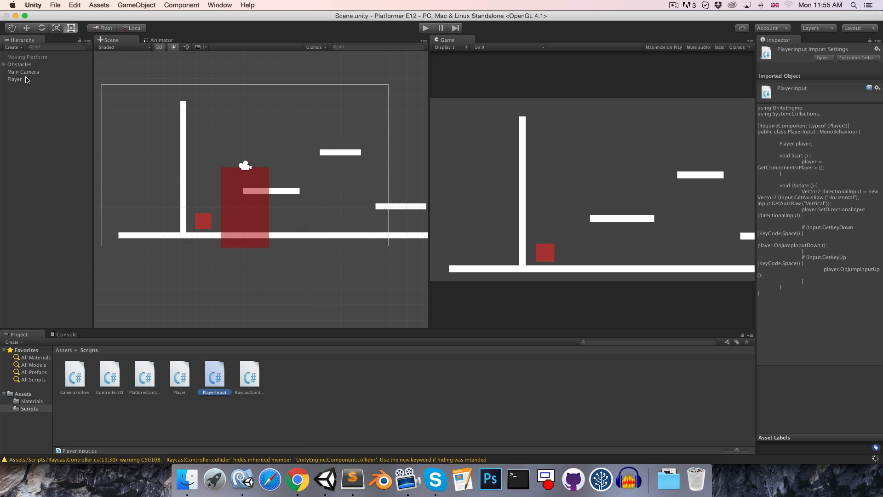
click(15, 79)
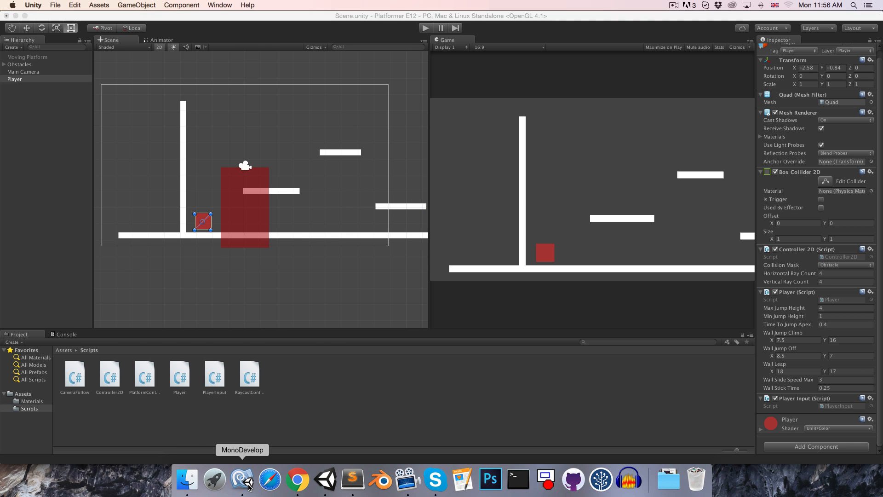
Select the targetVelocityX, SmoothDamp and gravity lines in Update for moving
click(243, 479)
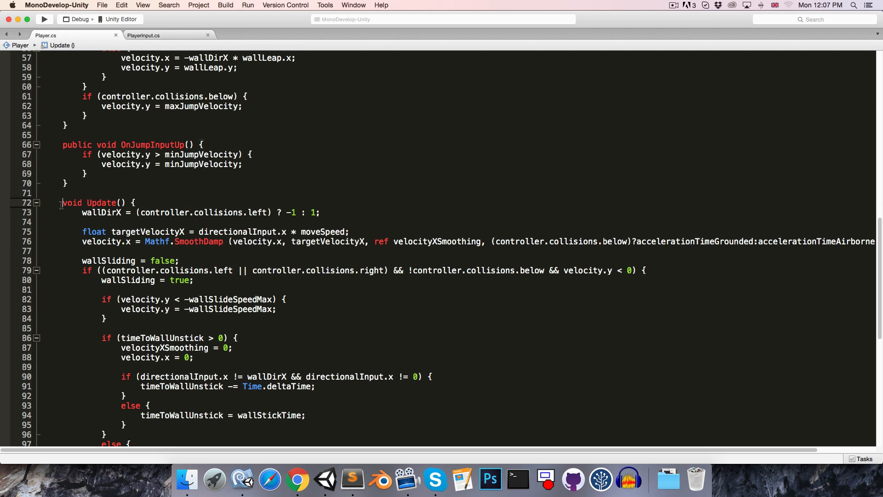
scroll(down, 3)
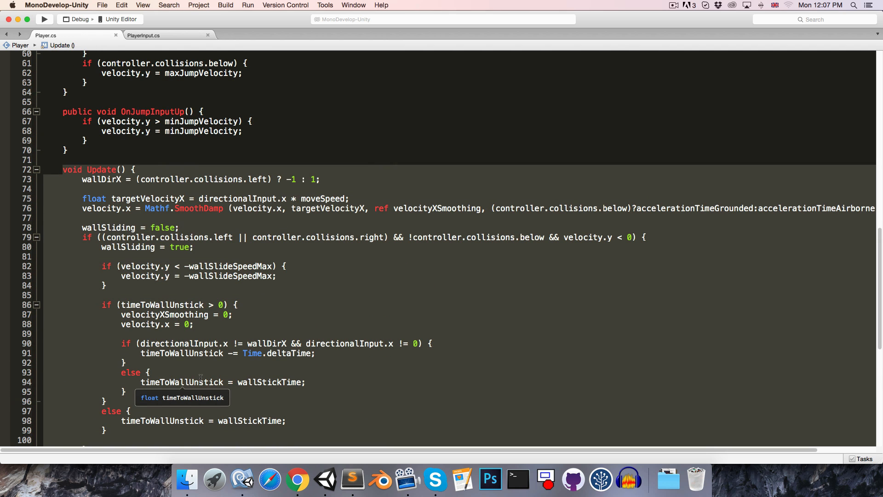
mouse_move(252, 284)
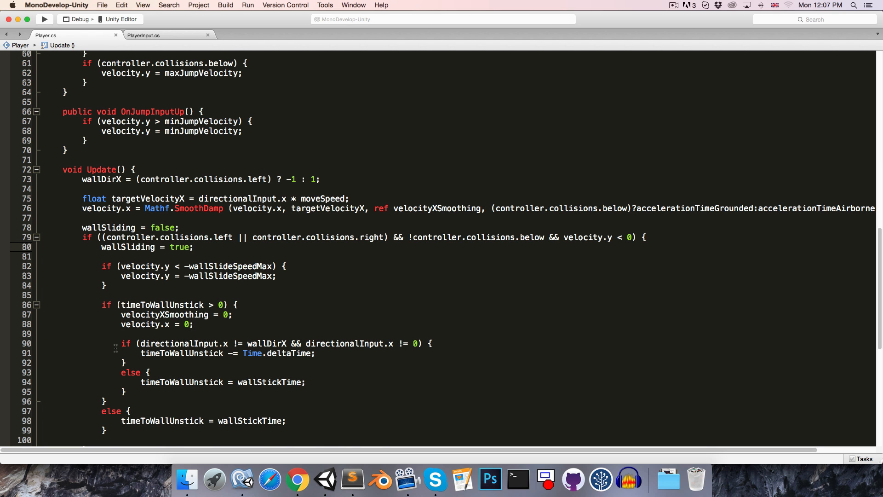
scroll(down, 3)
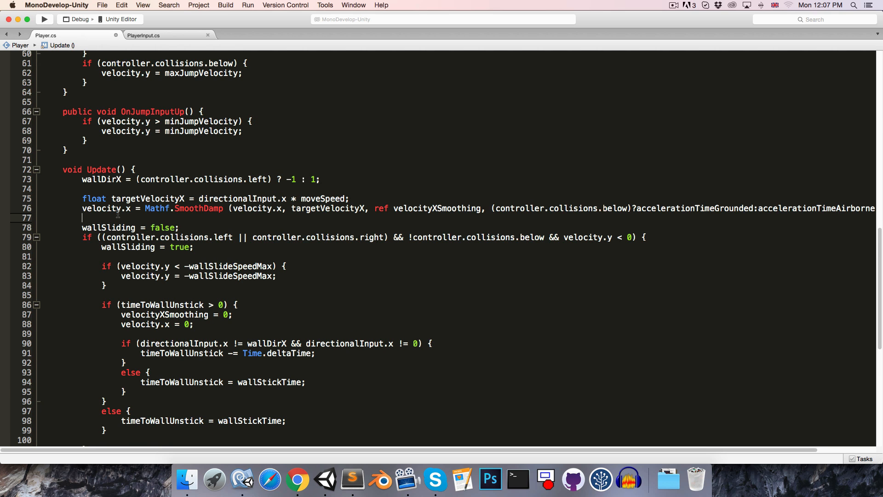
text(velocity.y += gravity * Time.deltaTime;)
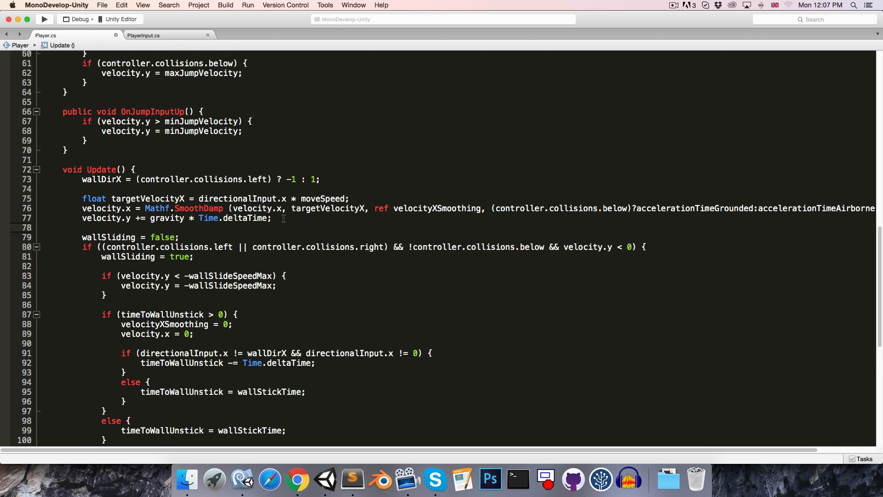
drag(82, 198, 271, 218)
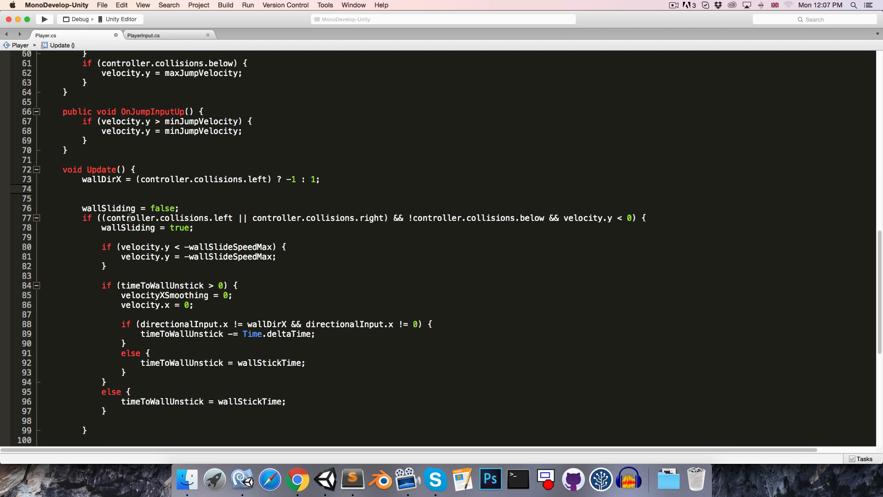
Put those lines in a new void CalculateVelocity() method and call it from Update
text(Cal)
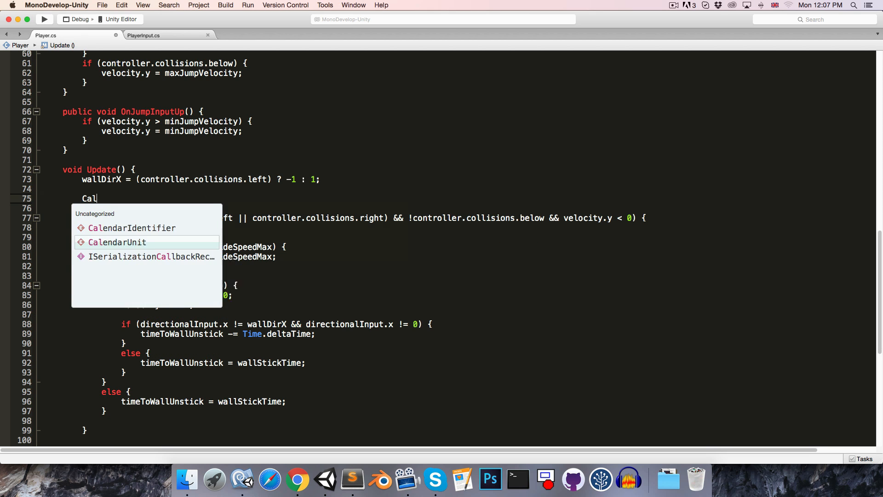
text(culateVeloc)
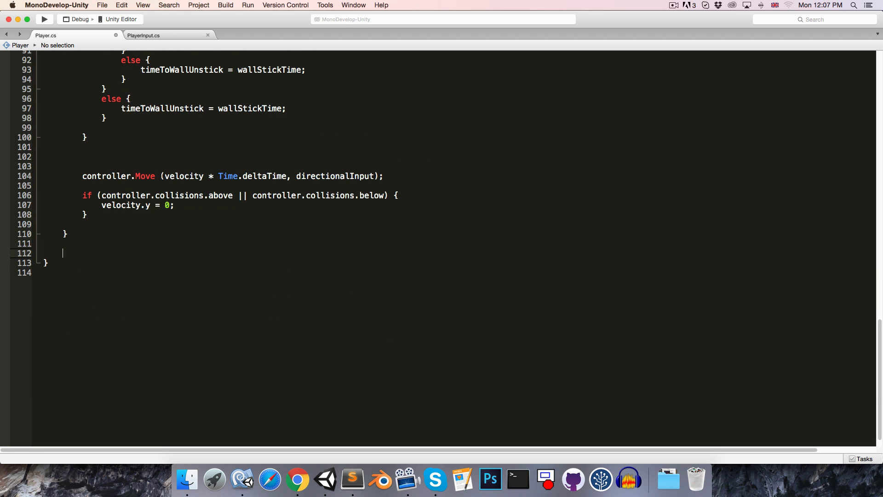
text(void Calcualt)
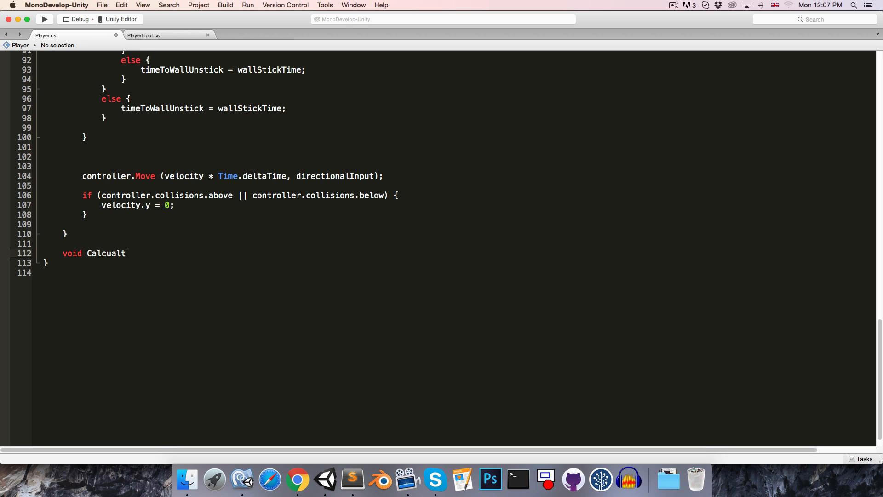
key(Backspace)
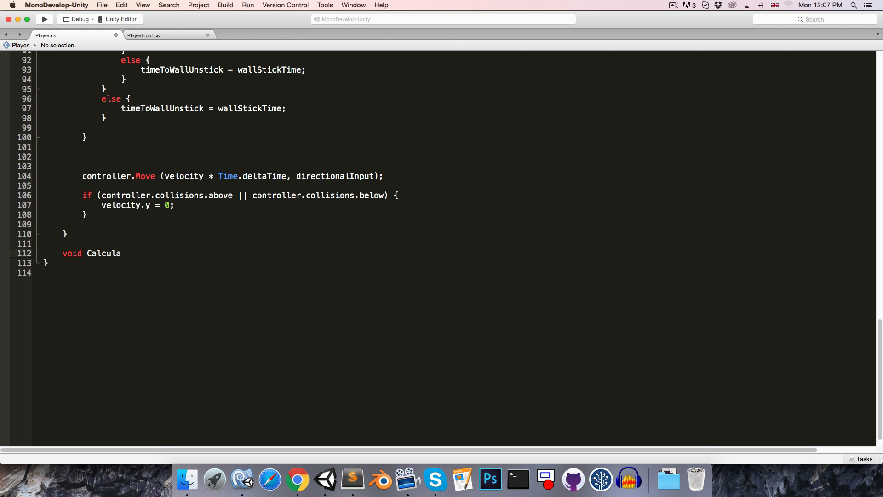
text(teVelocity())
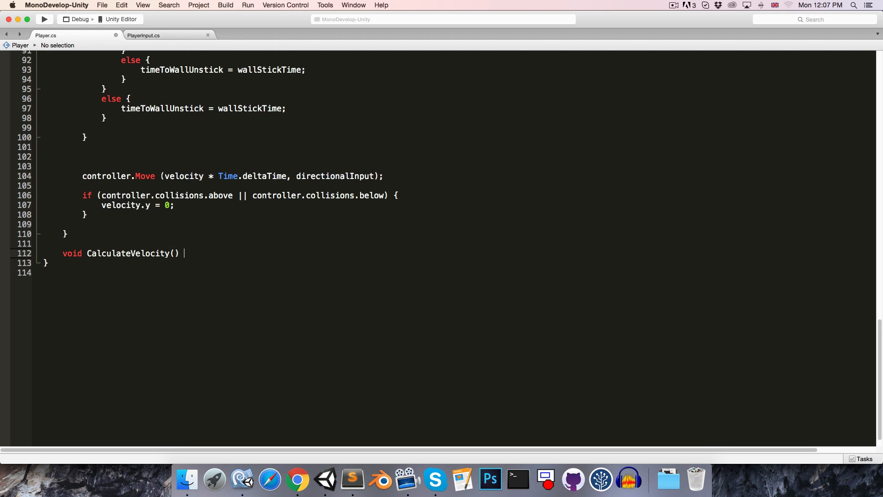
text({)
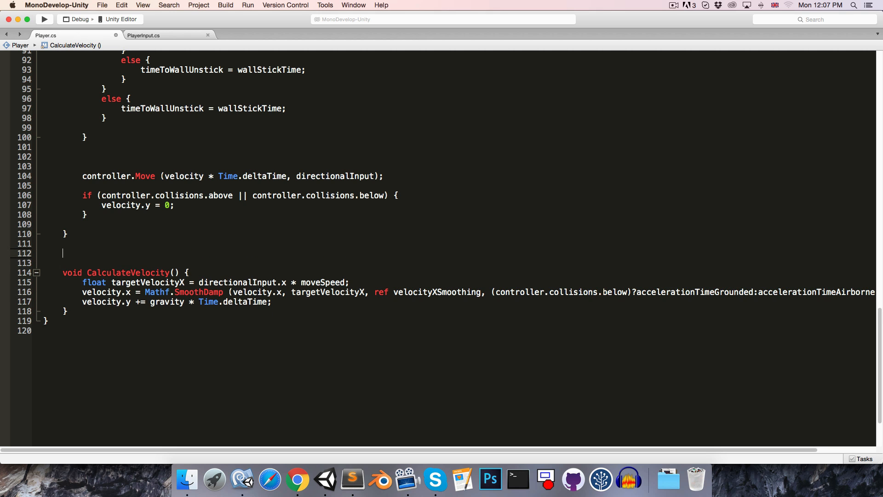
text(void HandleW)
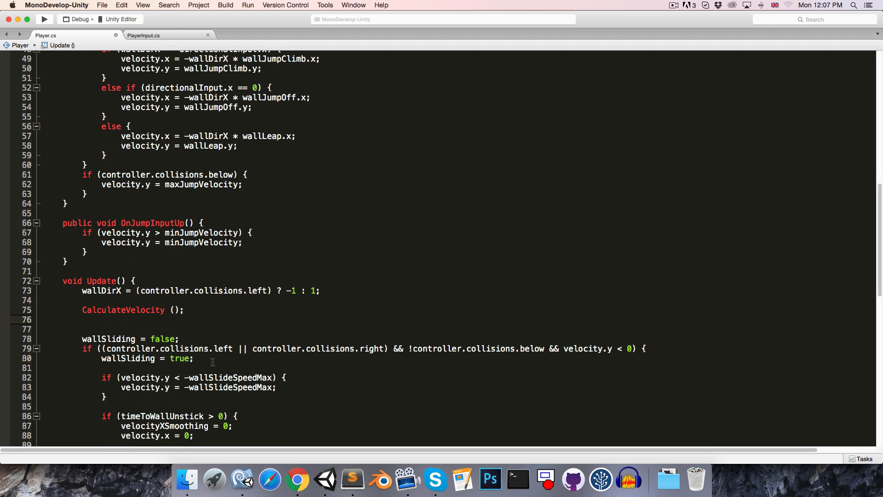
Move the wall-sliding block into HandleWallSliding() and call it after CalculateVelocity() in Update
text(HandleWallSliding ();)
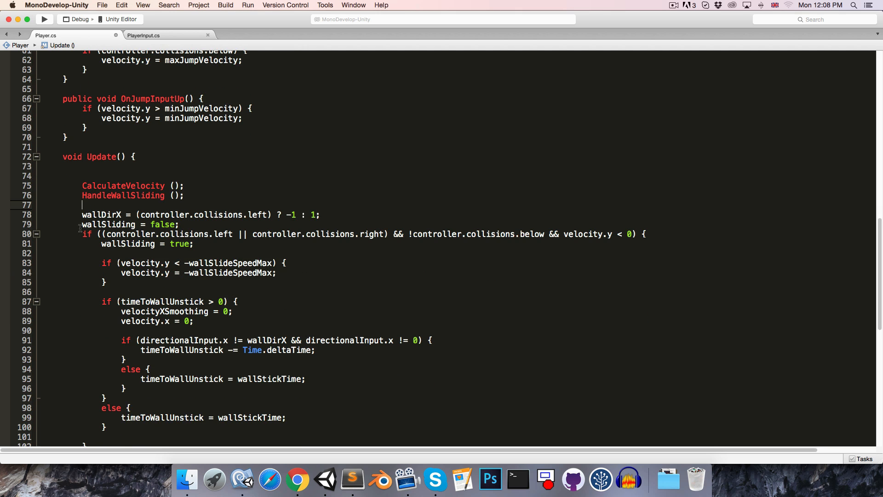
scroll(down, 3)
text(void HandleWallSliding() {)
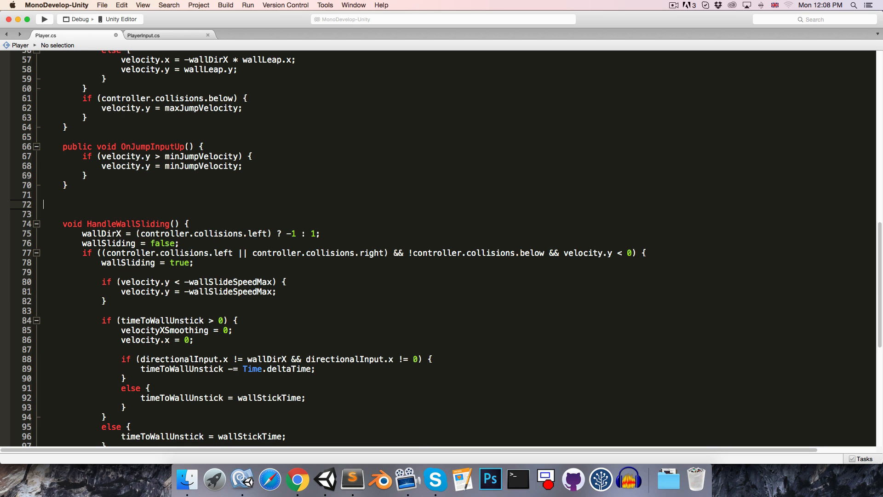
scroll(up, 3)
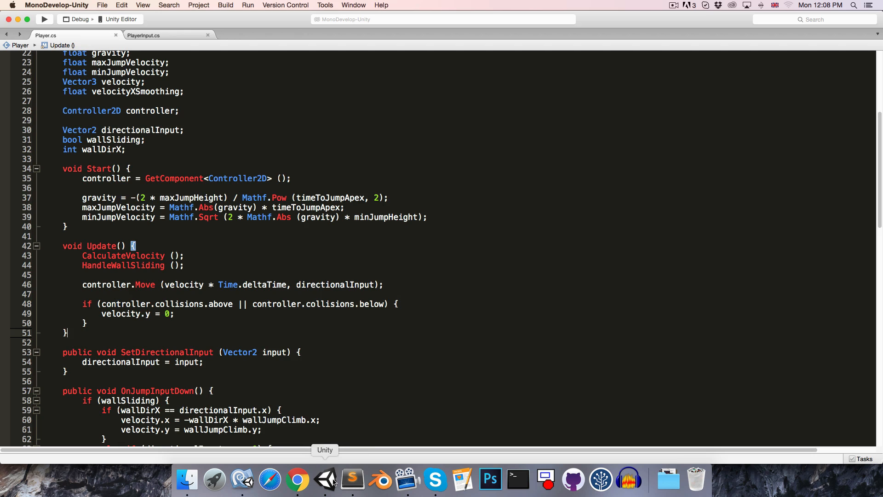
click(325, 479)
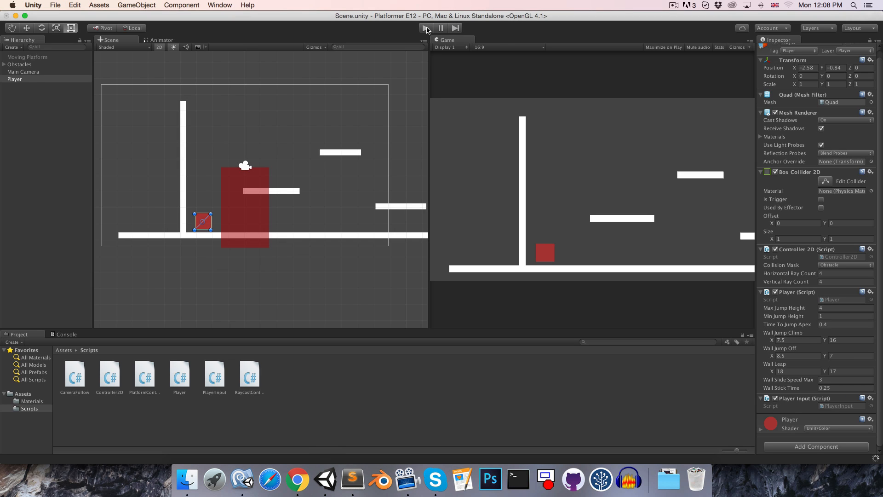
click(424, 27)
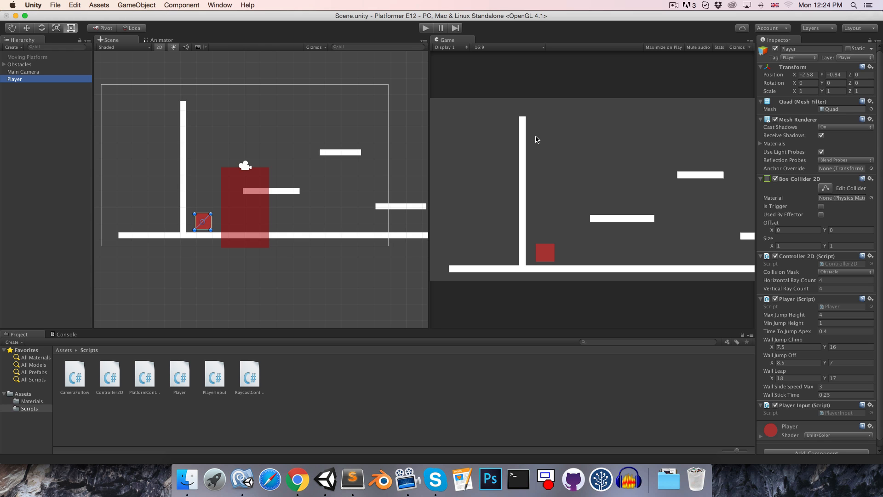
click(109, 374)
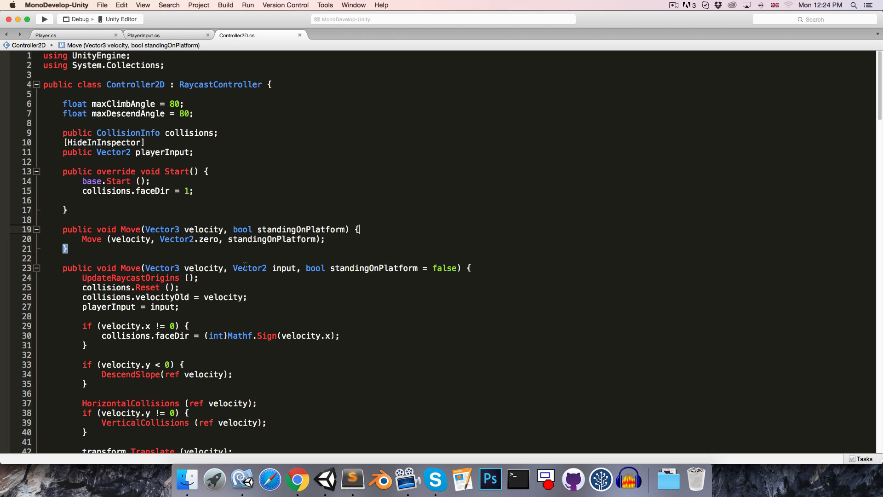
Replace Vector3 with Vector2 as the velocity type in both Controller2D Move signatures
double_click(162, 229)
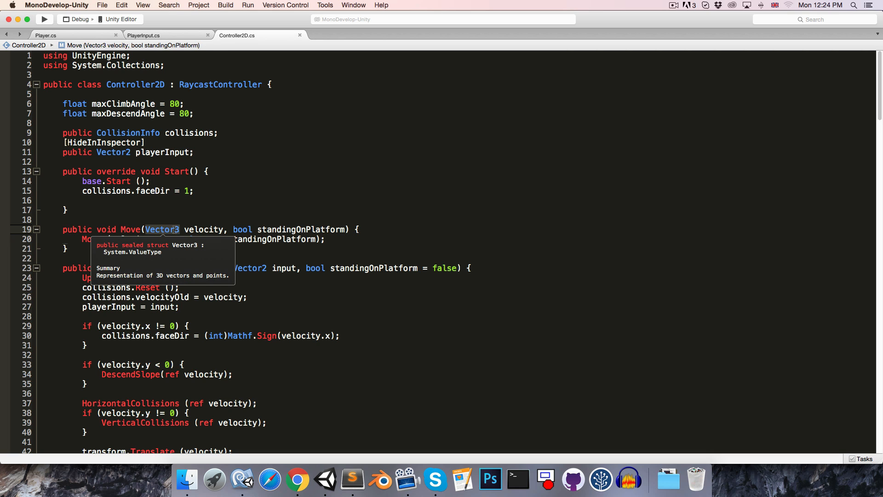
key(cmd+f)
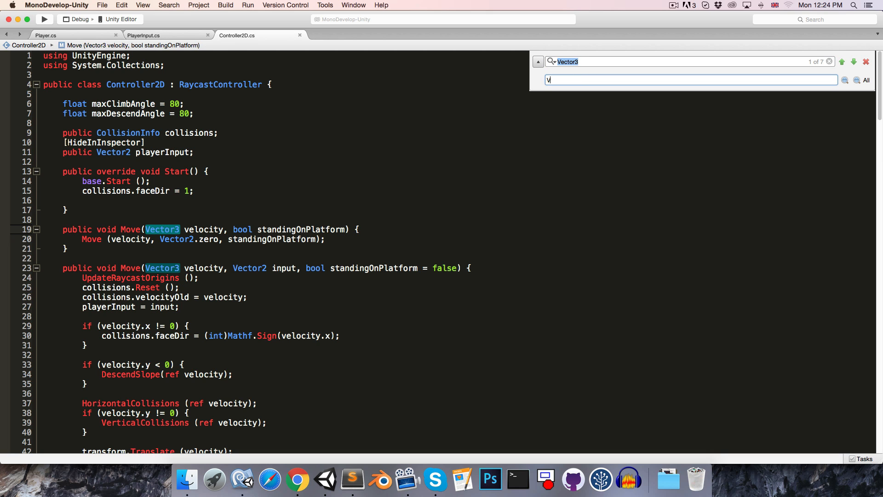
text(Vector2)
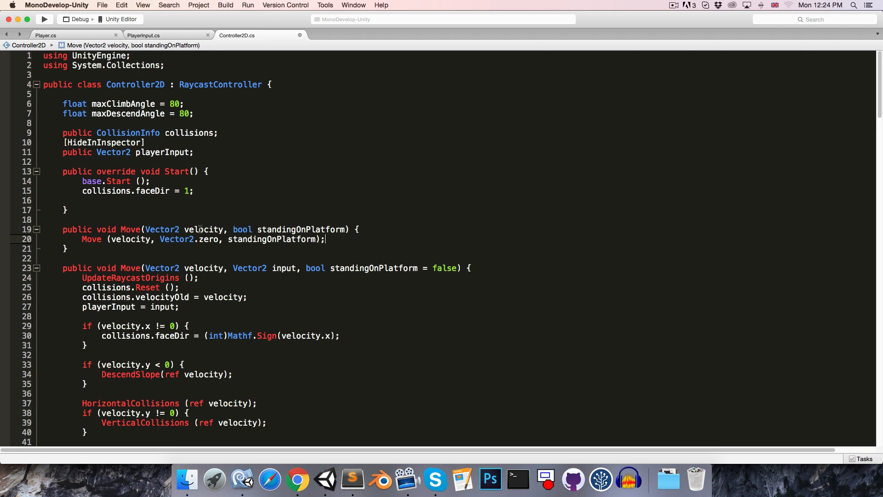
double_click(203, 229)
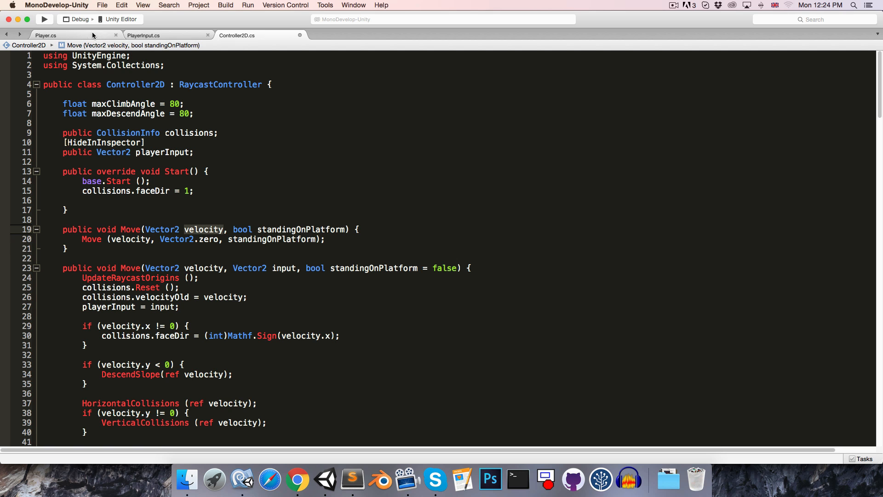
Check the Player and PlayerInput scripts, then Replace All velocity with moveAmount
click(45, 35)
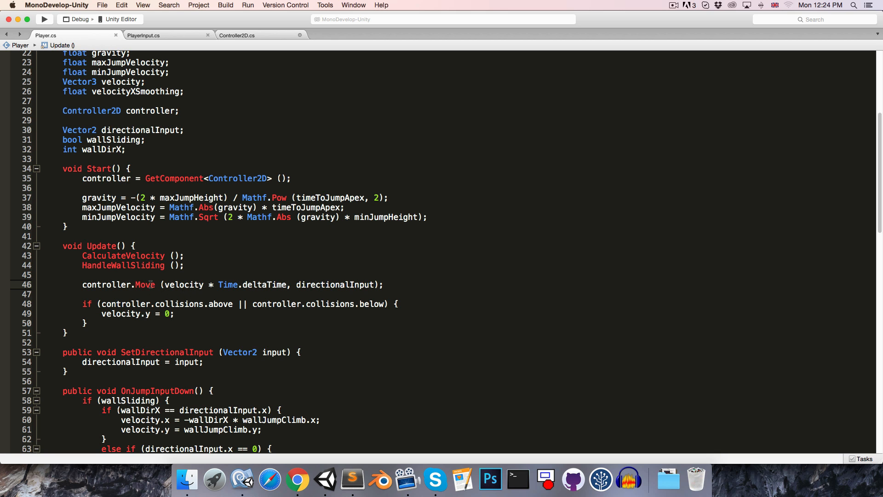
double_click(145, 284)
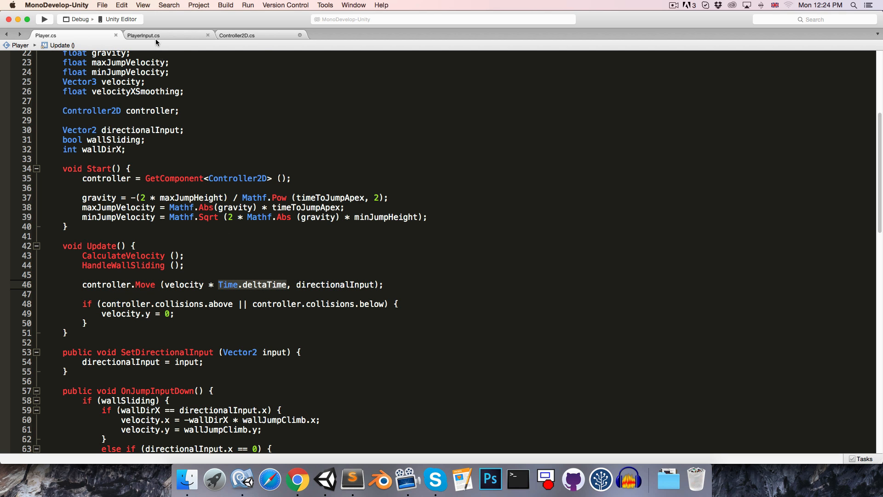
click(236, 35)
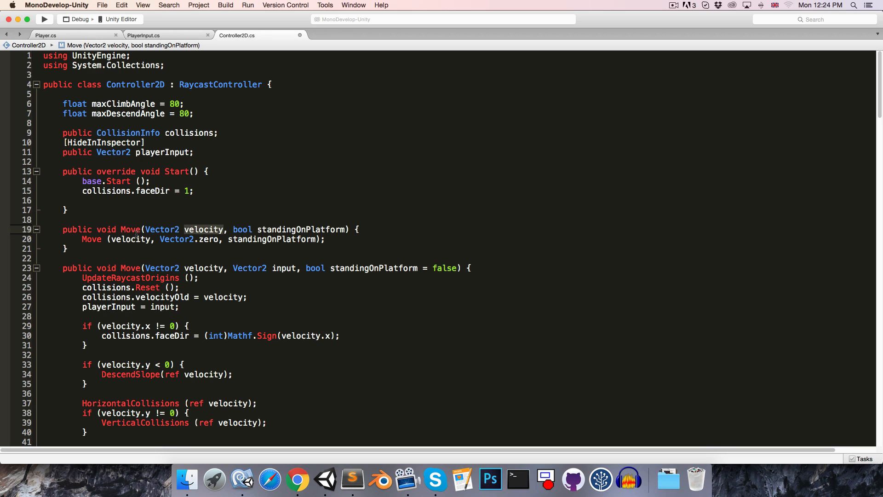
mouse_move(203, 229)
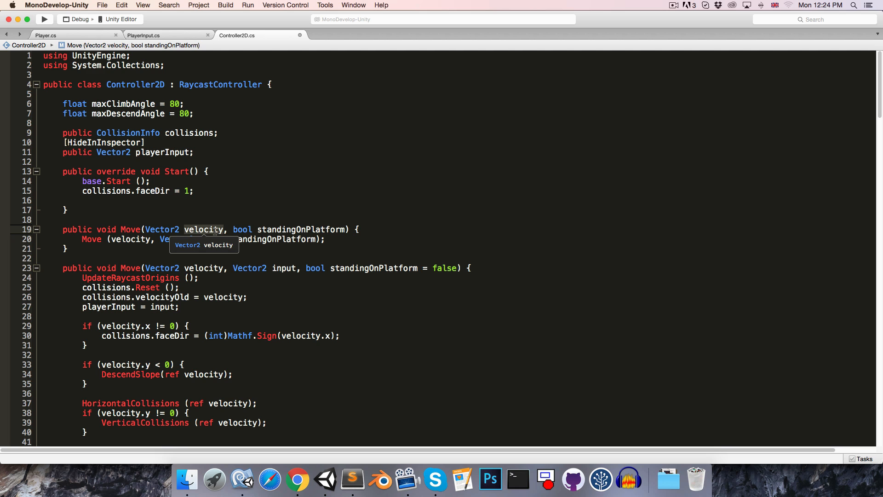
key(cmd+f)
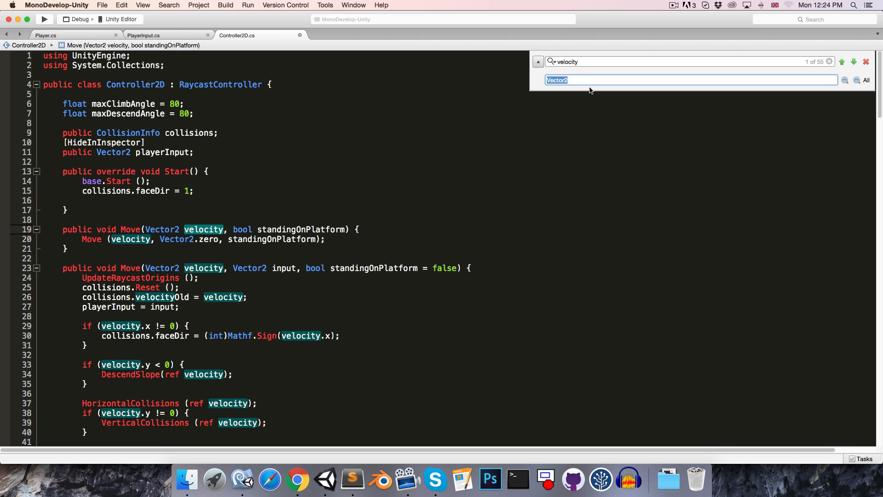
text(moveAmount)
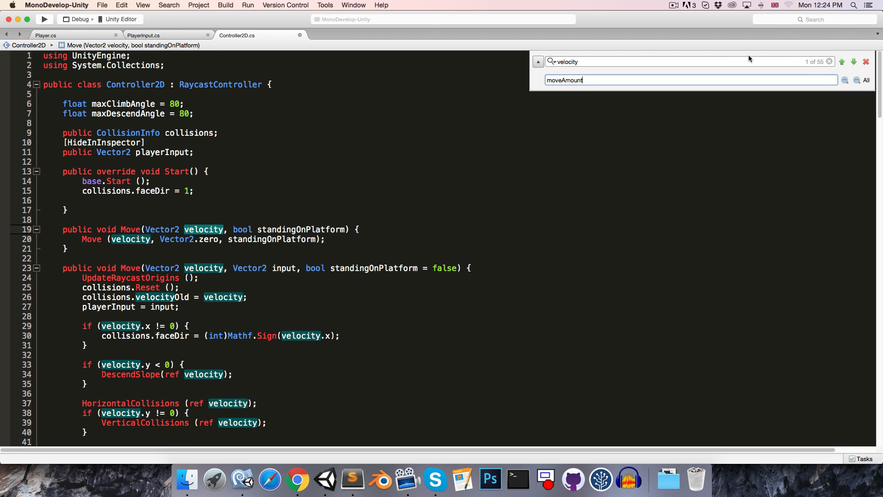
click(866, 79)
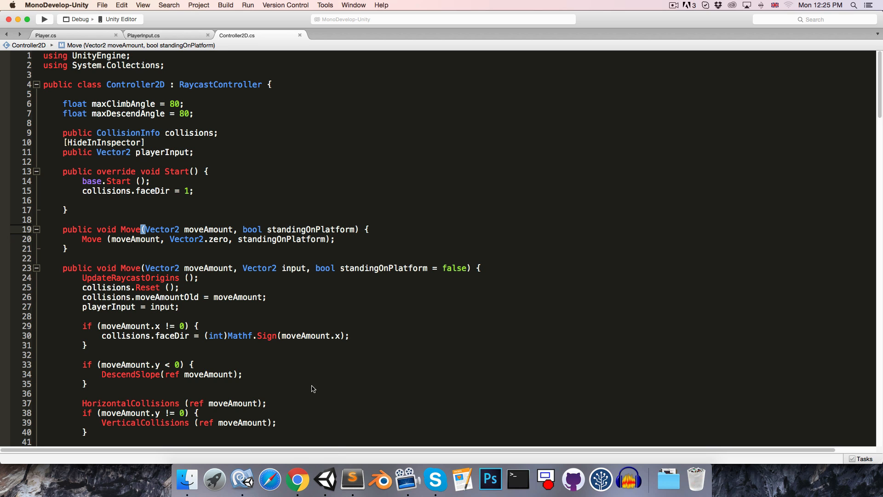
mouse_move(292, 295)
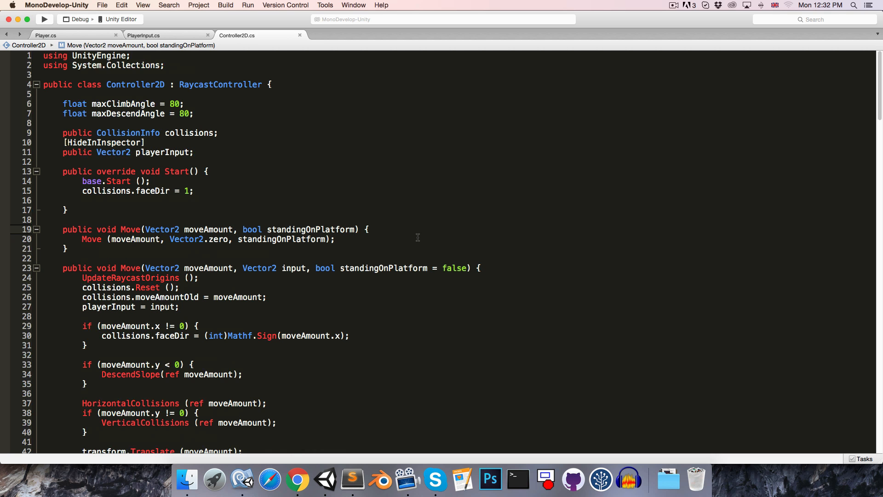
scroll(down, 3)
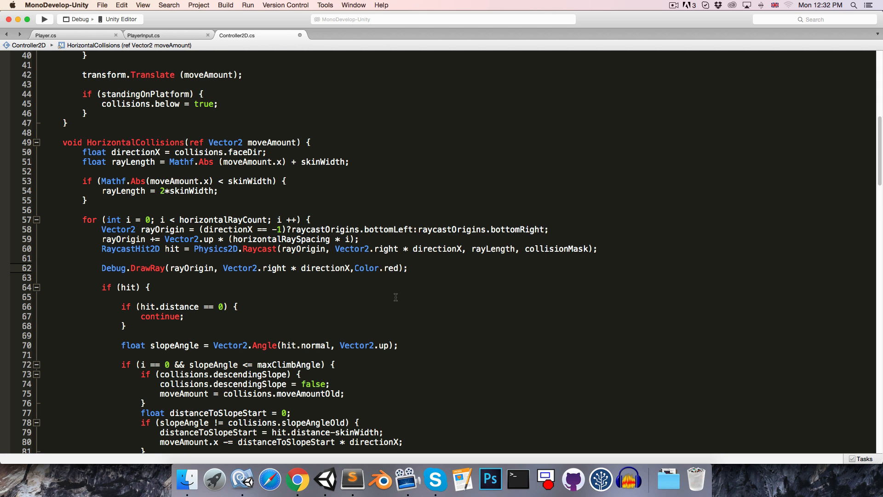
scroll(down, 3)
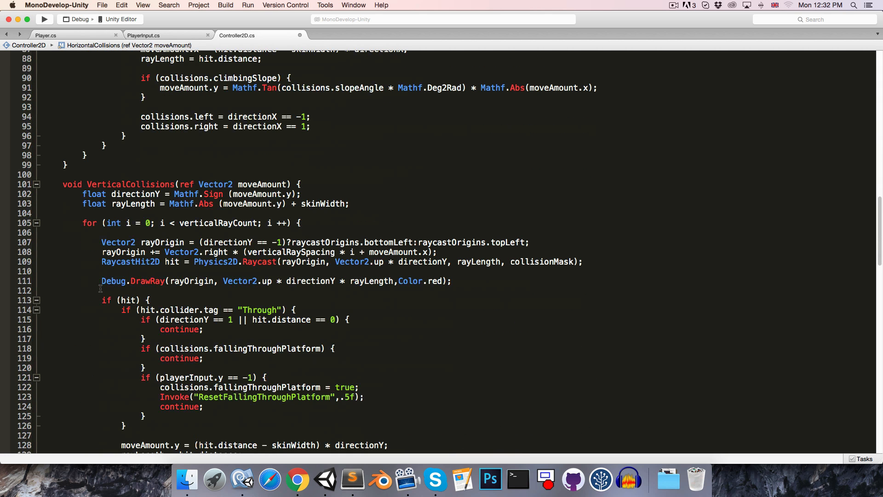
mouse_move(368, 281)
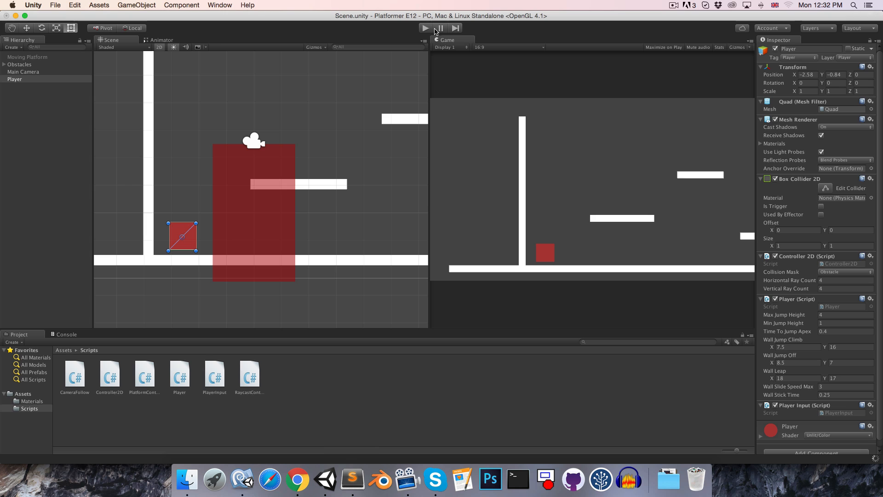
Play-test the scene to watch the debug rays, stop, and open RaycastController.cs
click(425, 28)
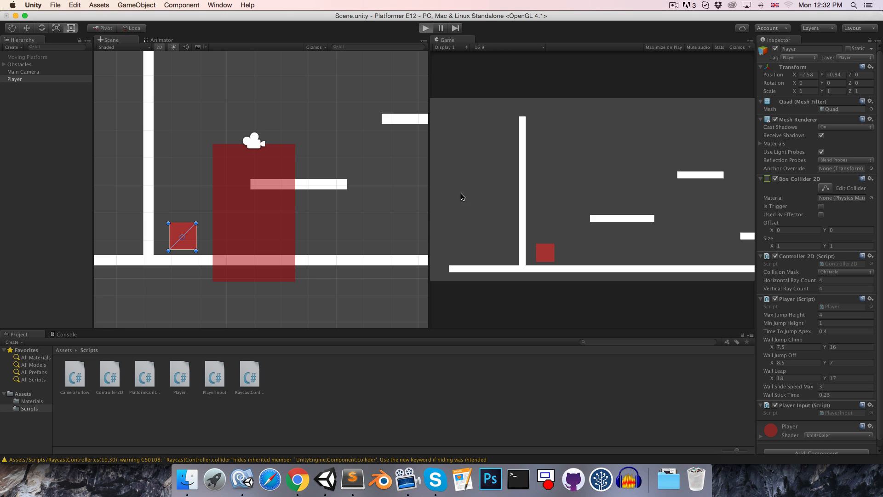
click(424, 27)
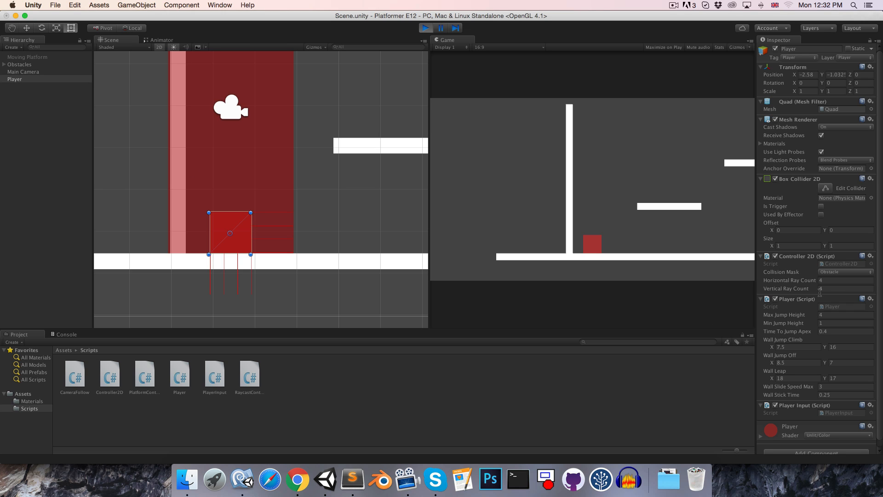
click(845, 280)
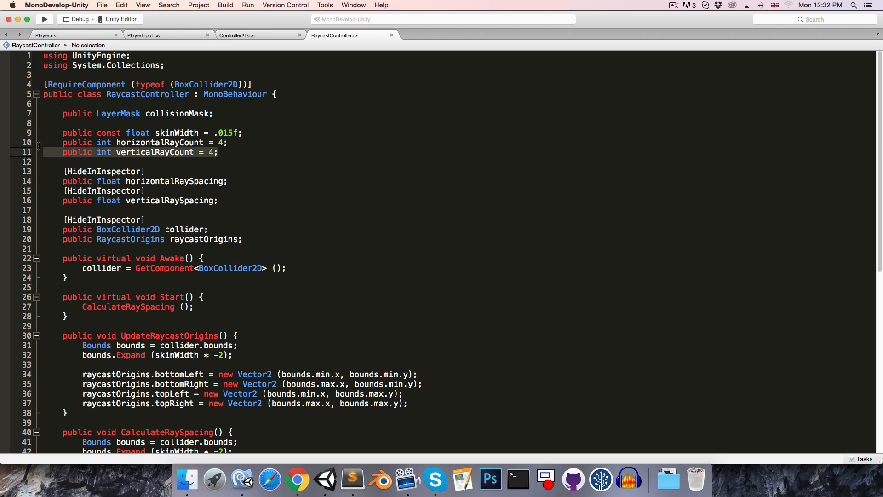
click(236, 35)
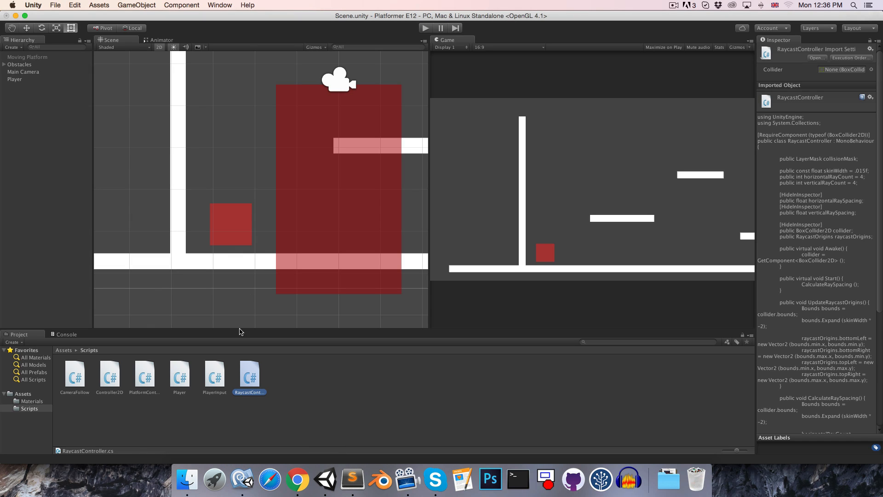
mouse_move(247, 242)
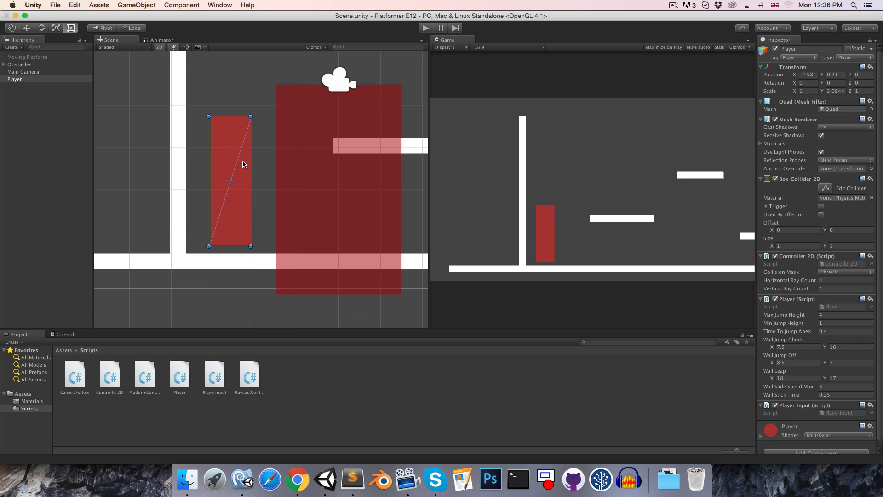
mouse_move(822, 285)
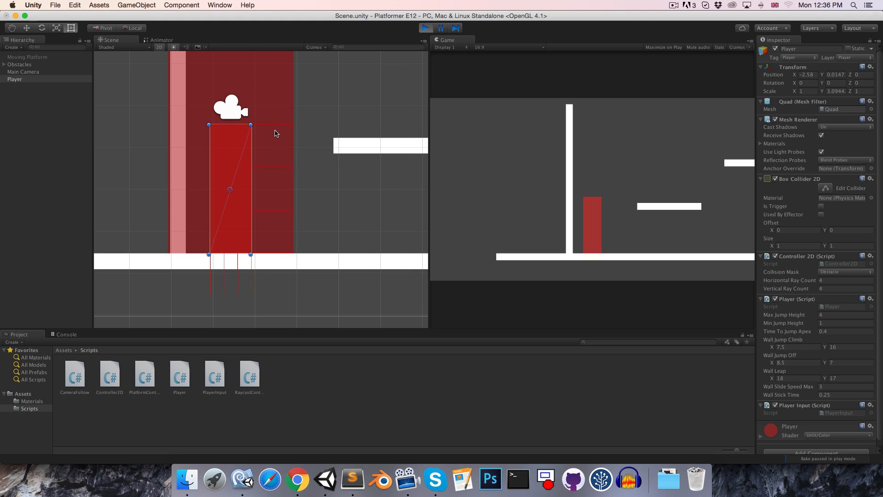
mouse_move(301, 136)
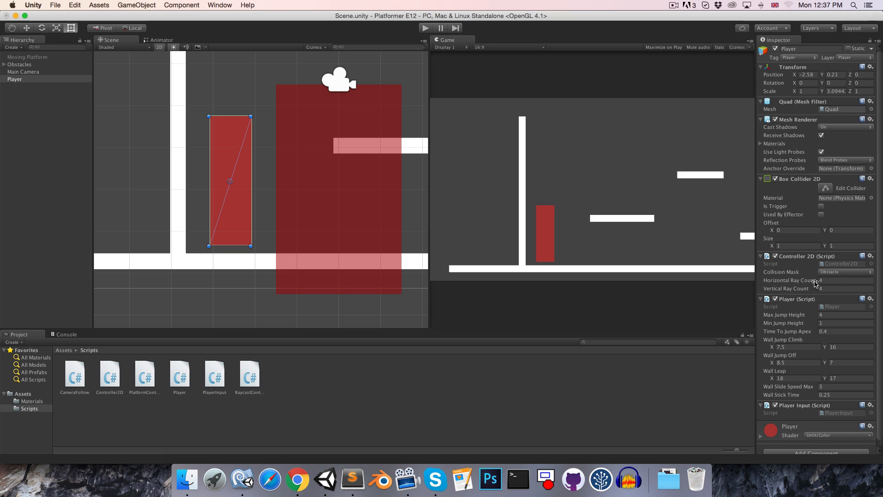
Edit the Horizontal Ray Count value in the Player's Inspector
click(844, 280)
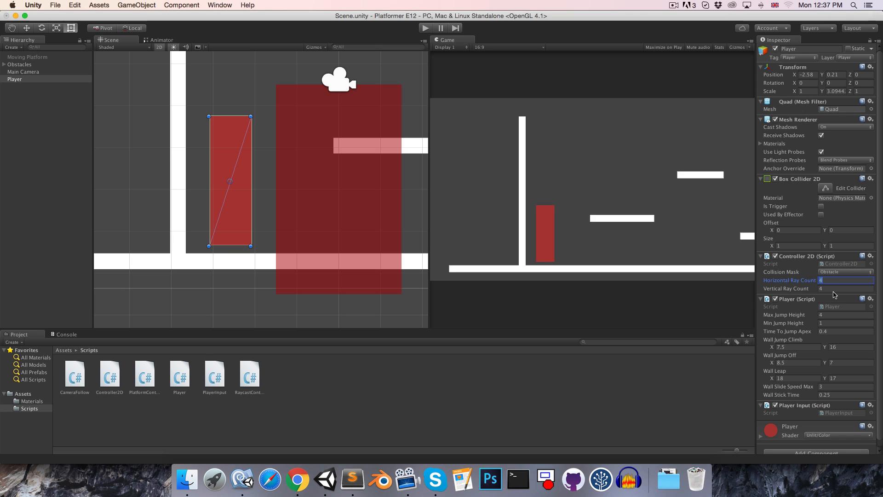
click(845, 288)
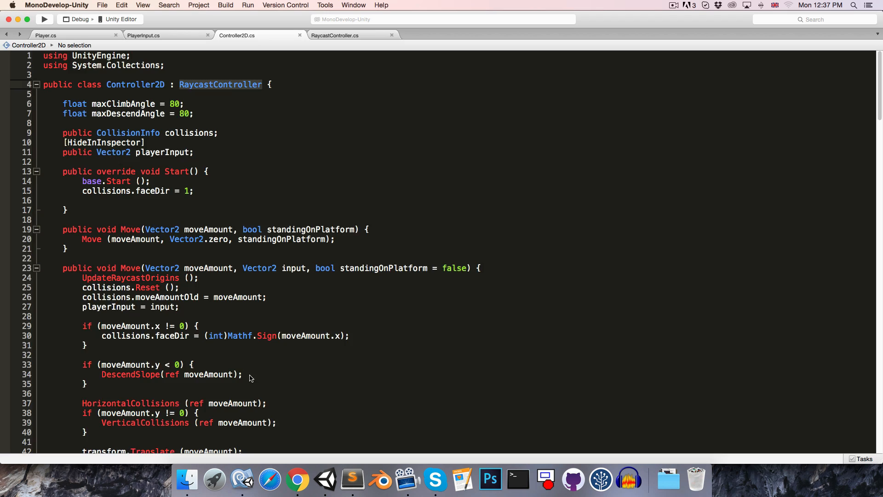
Add const float dstBetweenRays = .25f, delete the '= 4' defaults, and begin [HideInInspector]
click(334, 35)
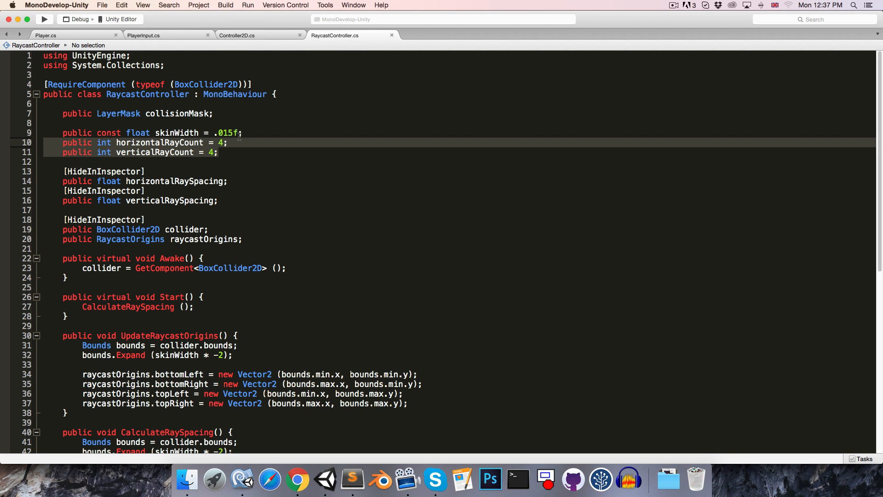
text(const float)
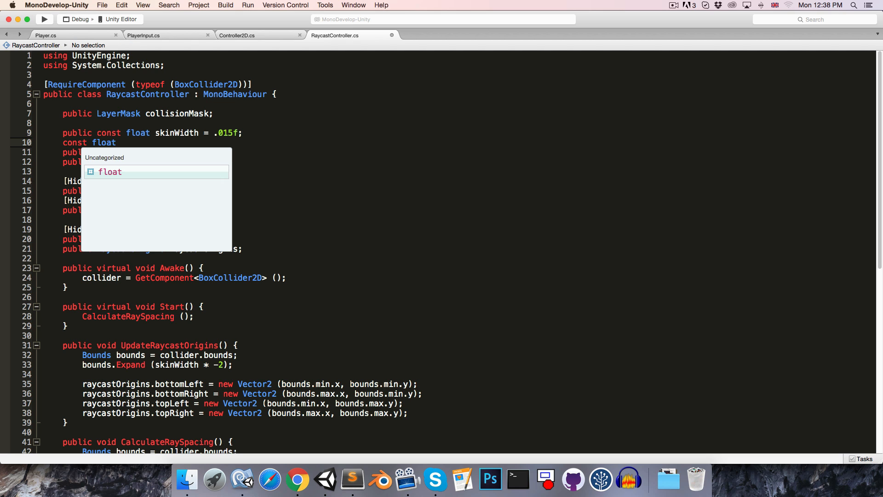
text(dstBe)
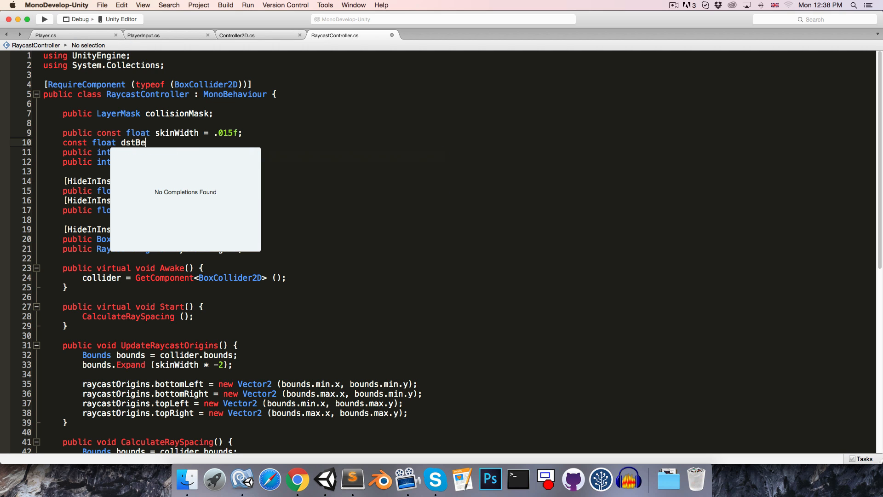
text(tweenRays)
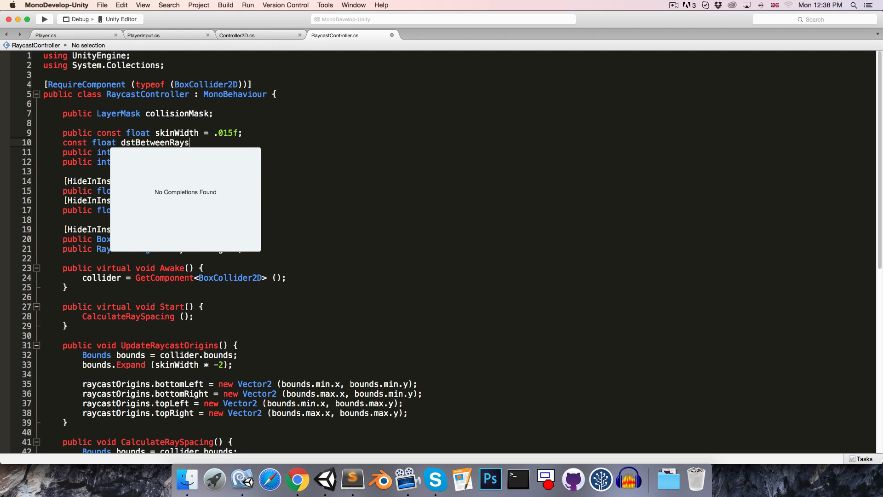
text(=)
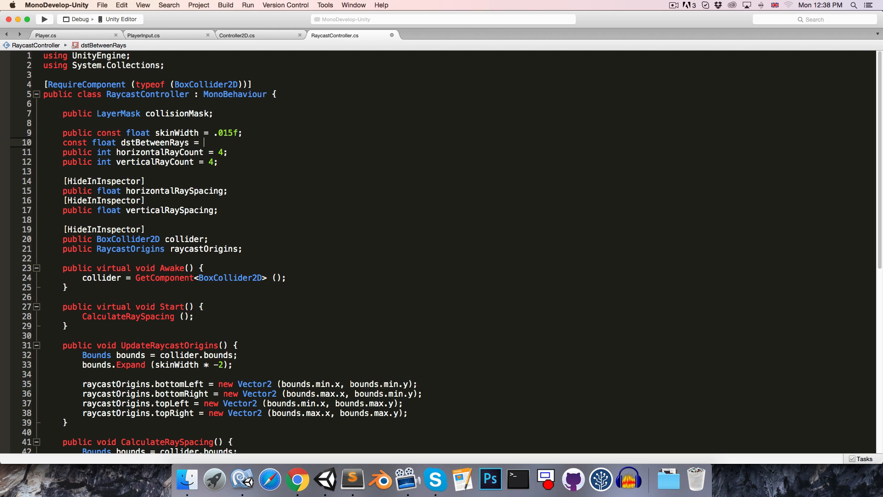
text(.25f;)
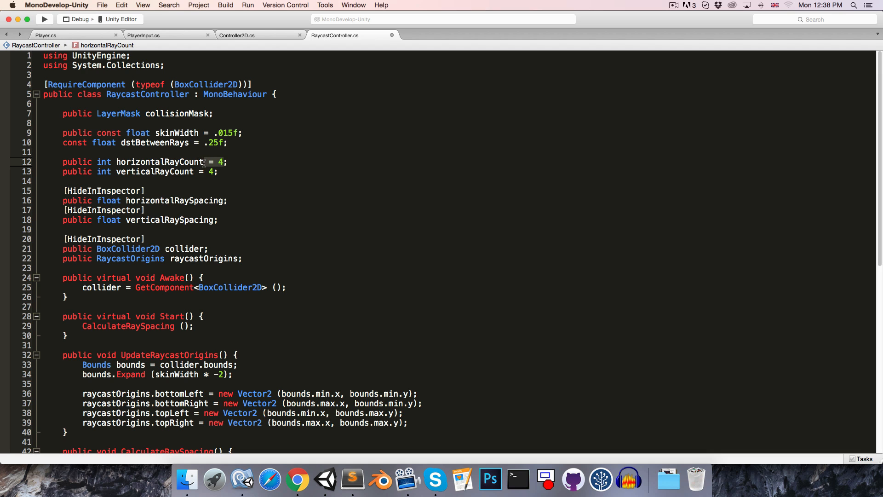
key(Backspace)
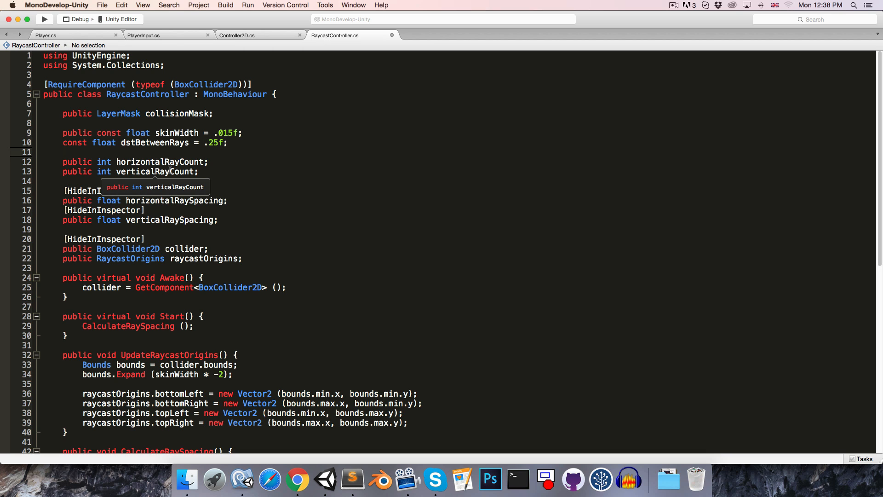
text([HideInInspector)
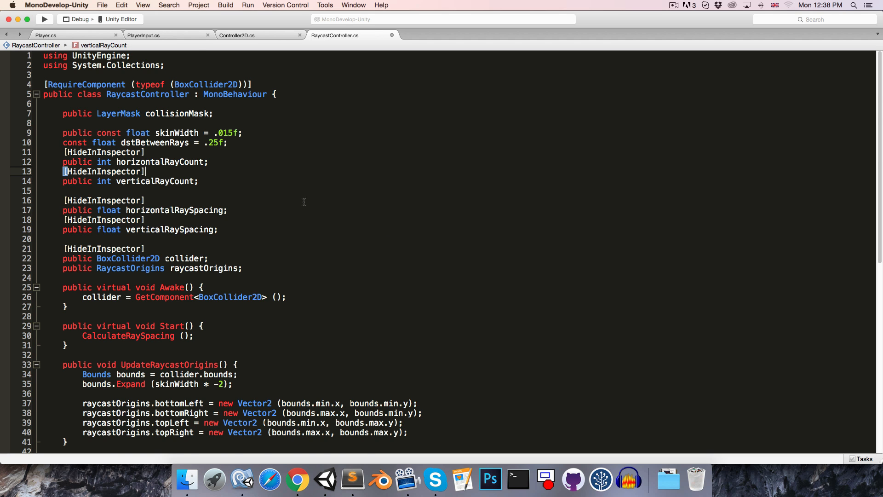
Add float boundsWidth = bounds.size.x and start the boundsHeight line in CalculateRaySpacing
scroll(down, 3)
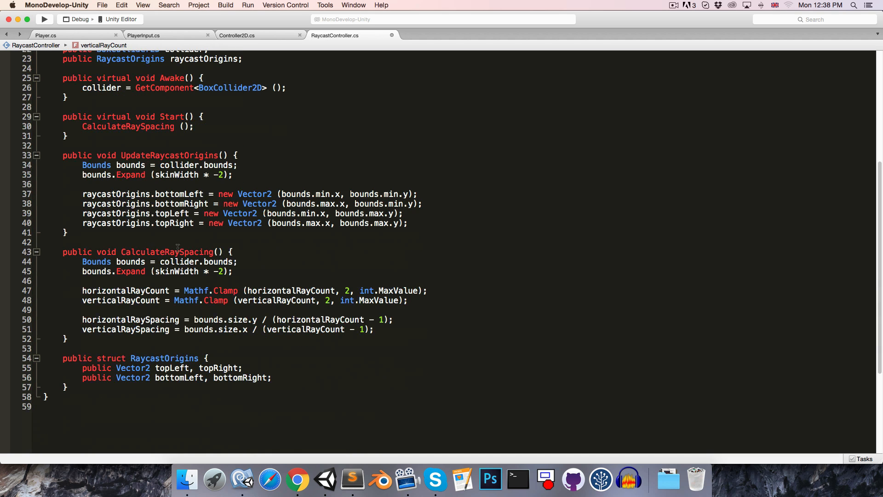
mouse_move(250, 277)
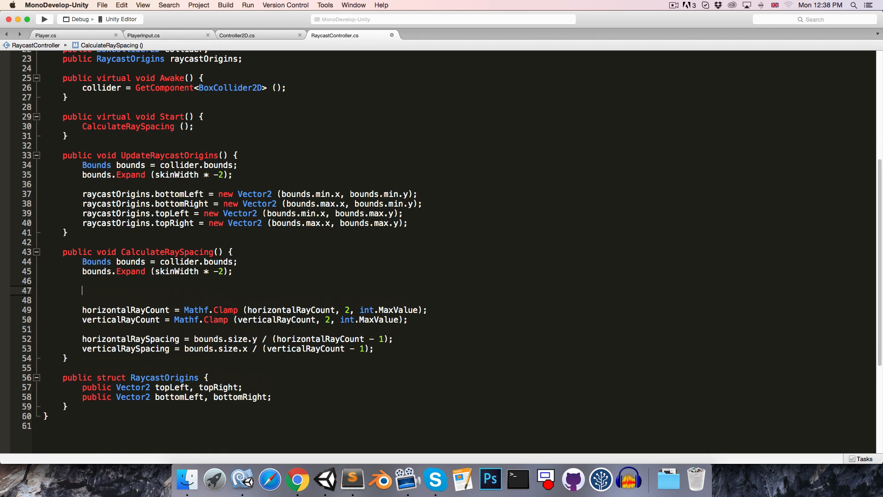
text(float bounds)
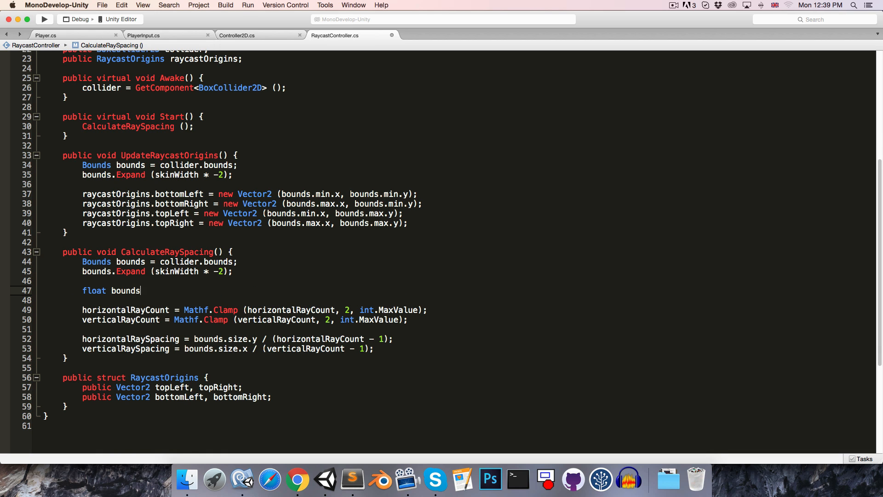
text(Width = bounds)
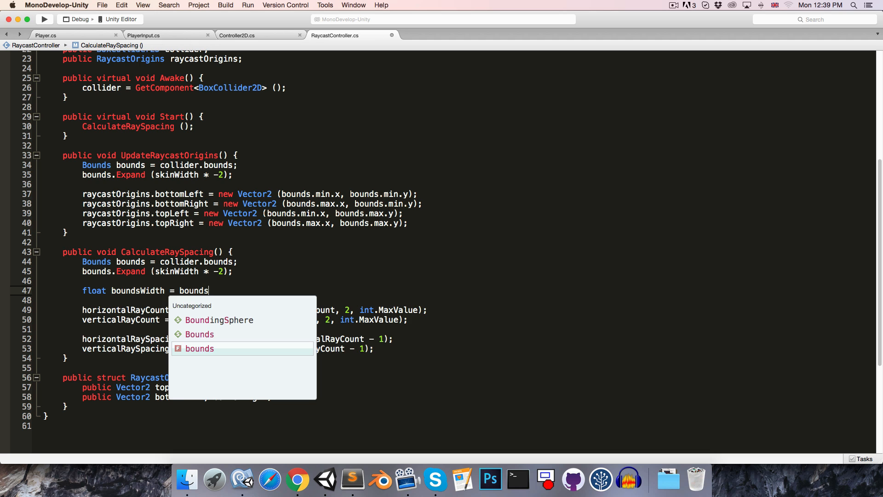
text(.size.x;)
text(float bo)
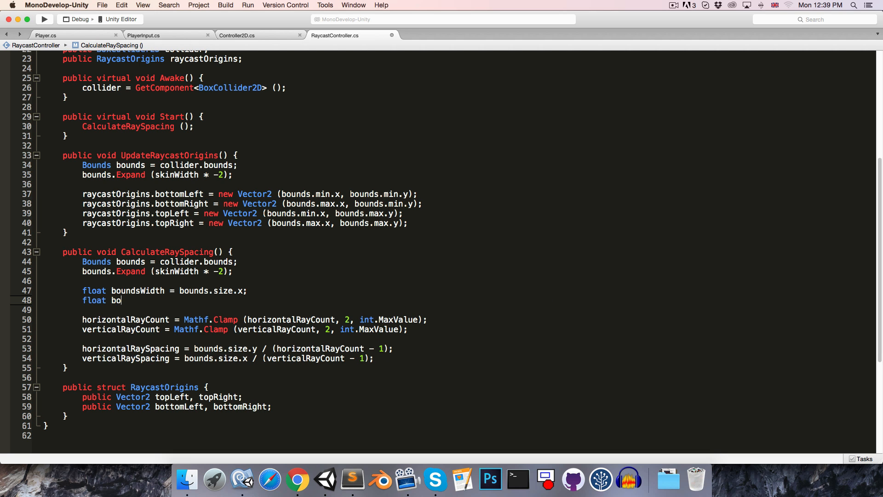
text(undsHeight = bo)
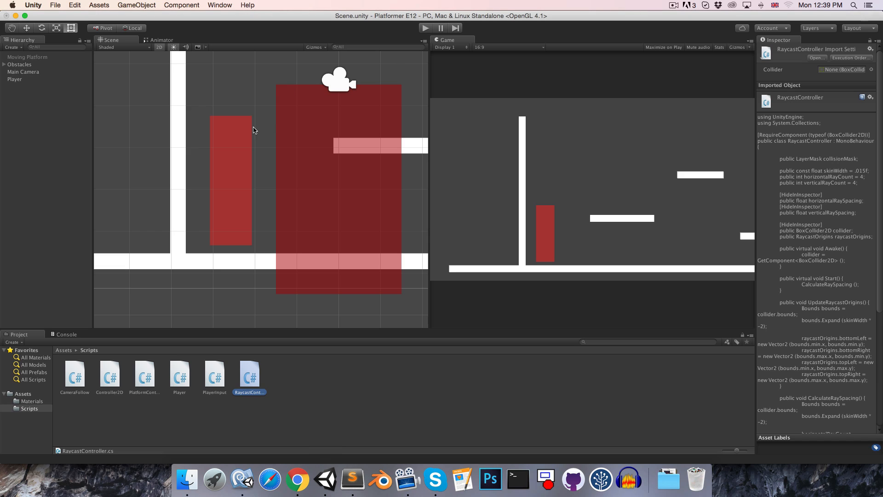
mouse_move(302, 214)
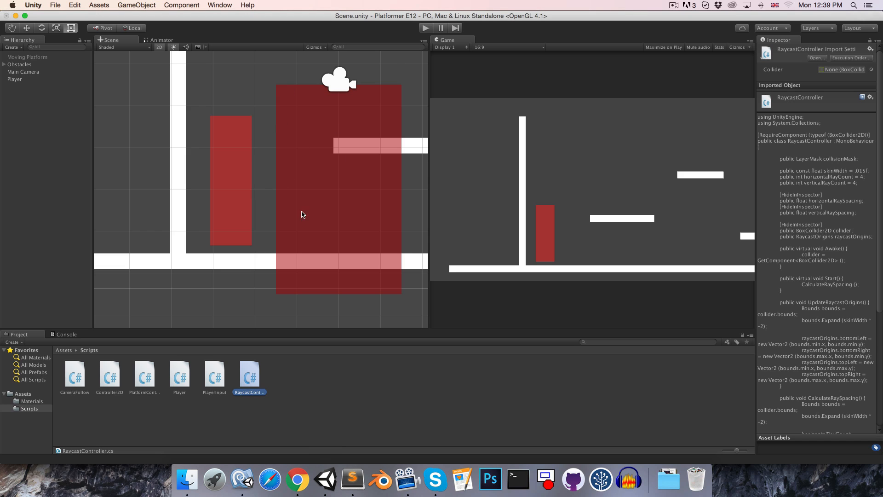
mouse_move(251, 124)
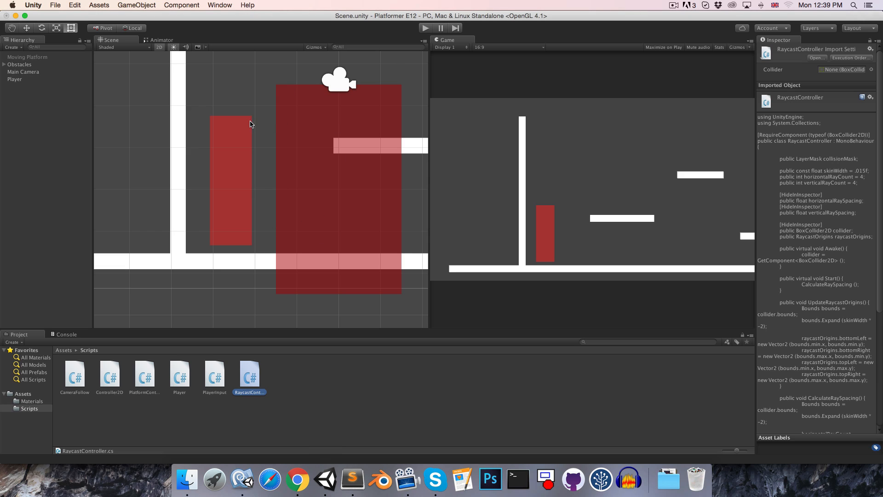
Select the stretched Player rectangle to show its Controller 2D ray counts
click(15, 78)
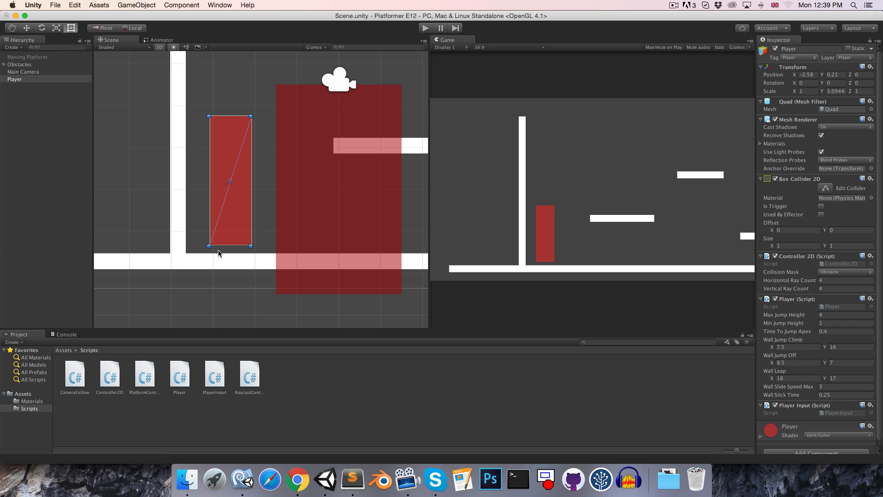
mouse_move(290, 215)
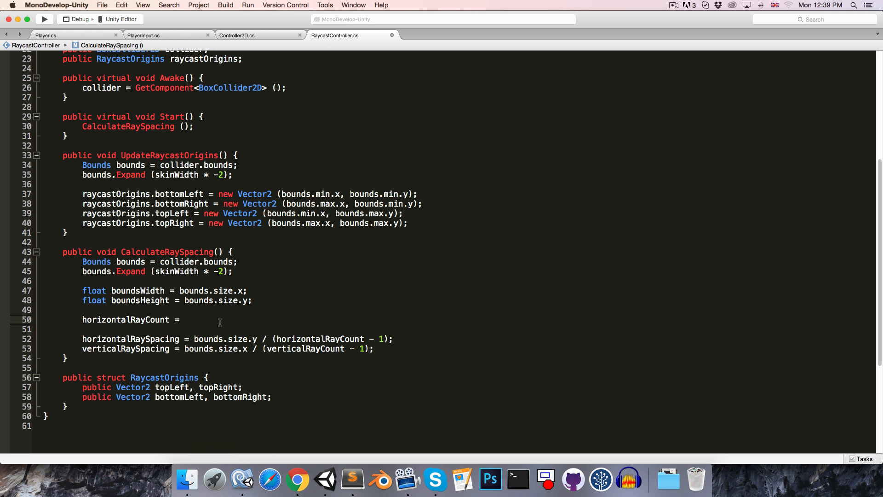
Set horizontalRayCount to Mathf.RoundToInt(boundsHeight / dstBetweenRays)
text(boundsHeight/)
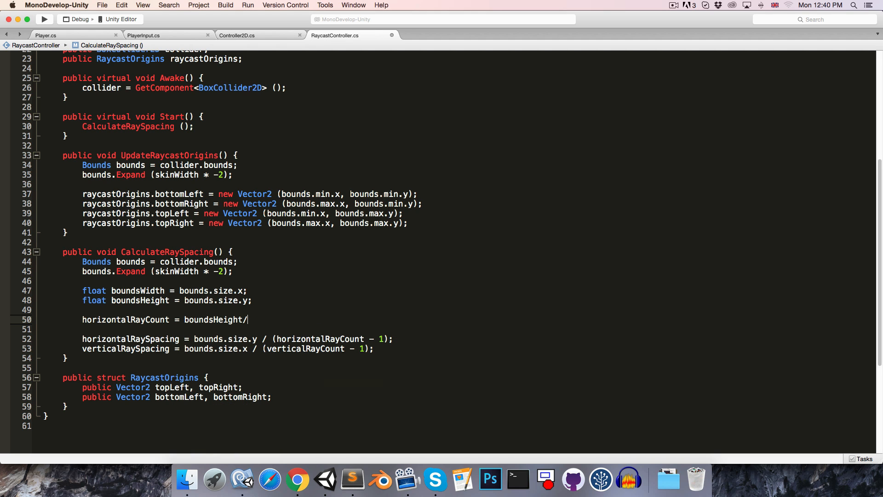
text(dstBetweenRays)
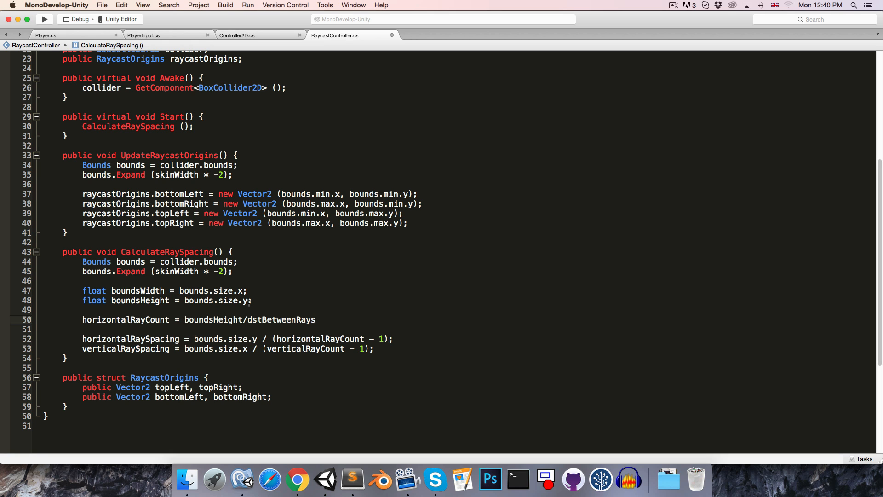
text(Mathf.roundToInt ()
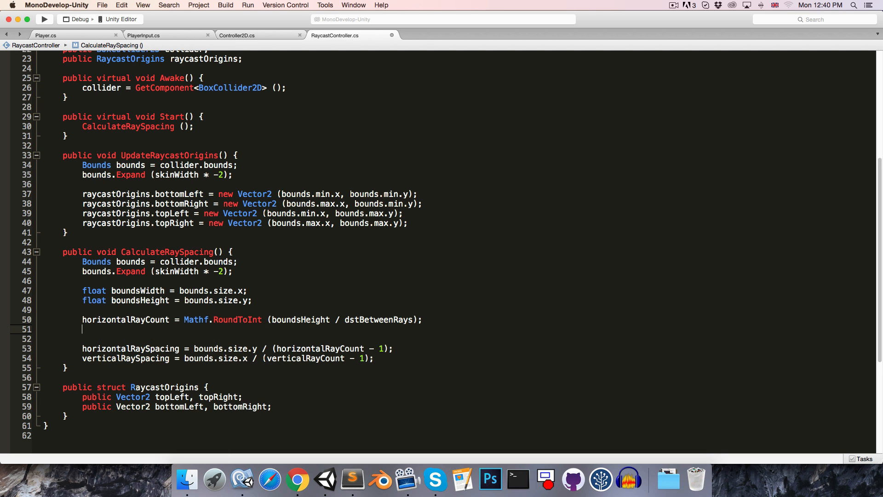
Set verticalRayCount to Mathf.RoundToInt(boundsWidth / dstBetweenRays)
text(verticl)
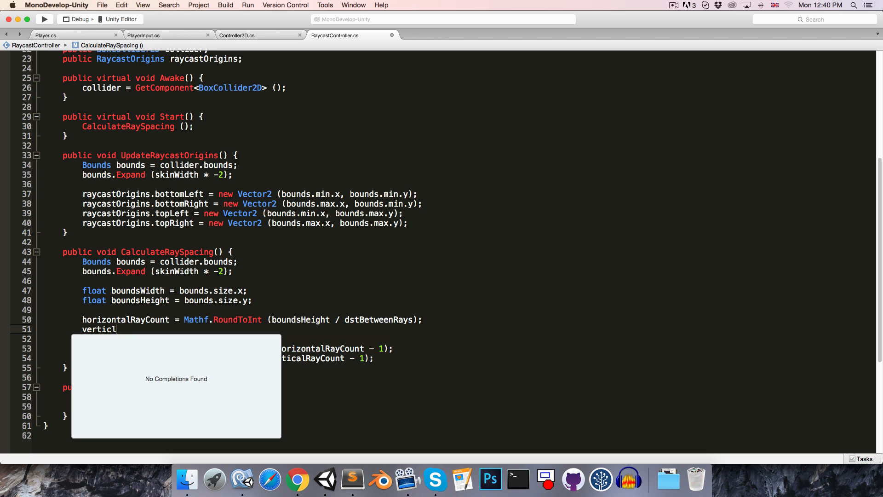
text(alRayCount = Ma)
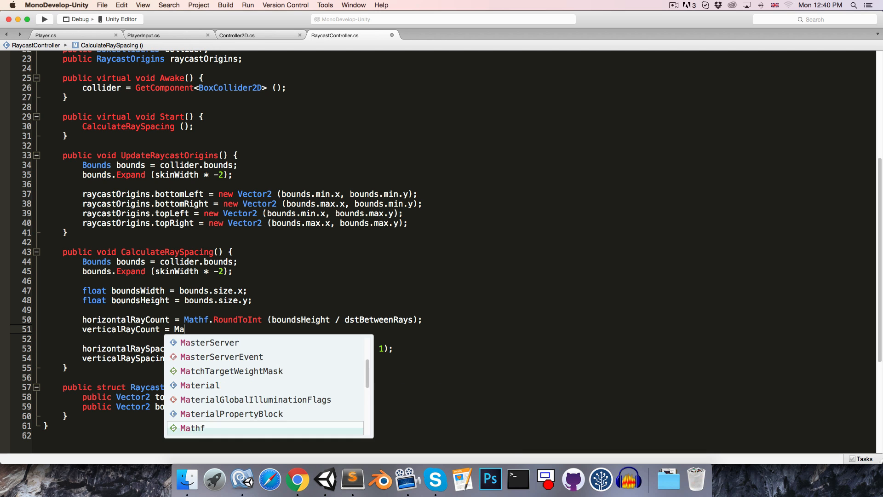
text(thf.RoundToInt()
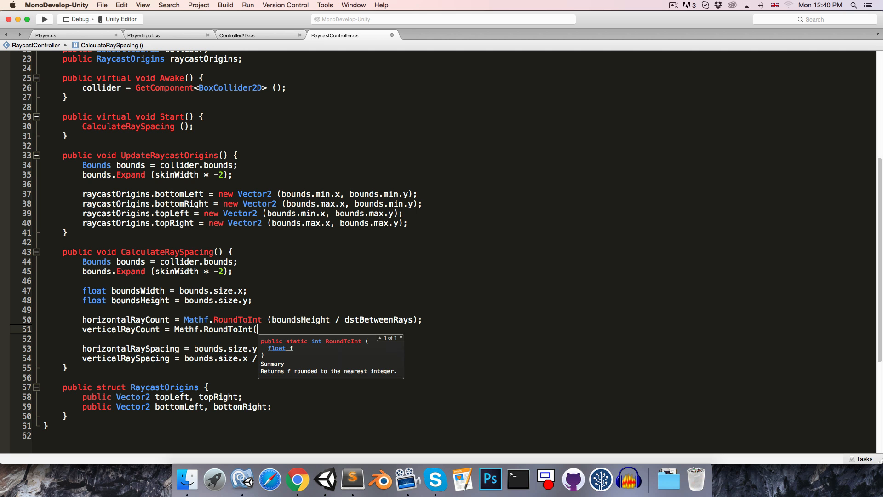
text(boundsWidth/)
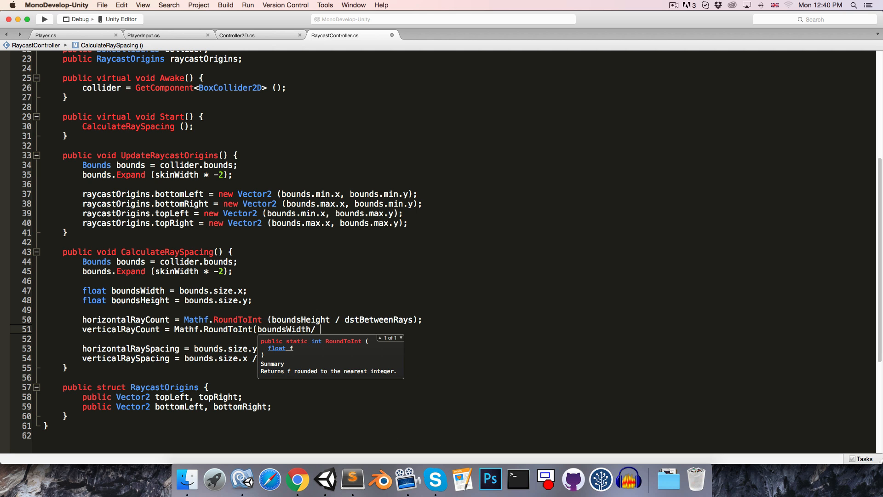
text(dstBetweenRays);)
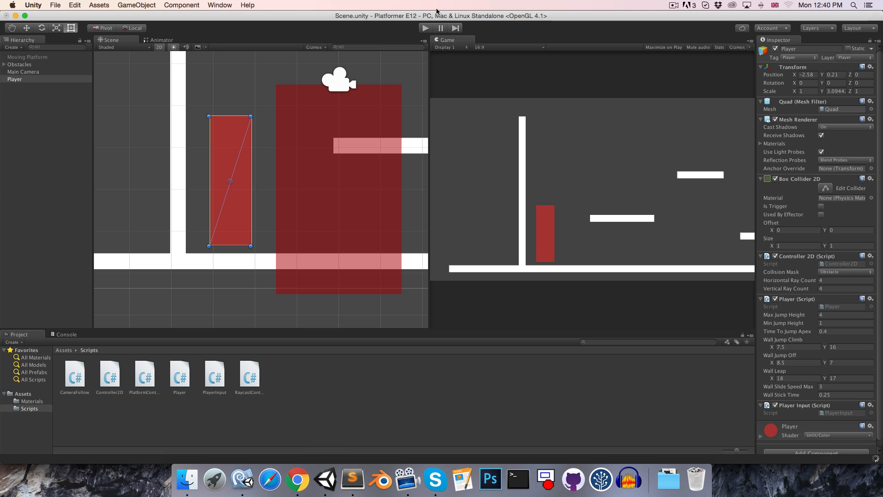
Play-test the tall Player, drag it wider to about 1.87 scale, and stop
click(425, 28)
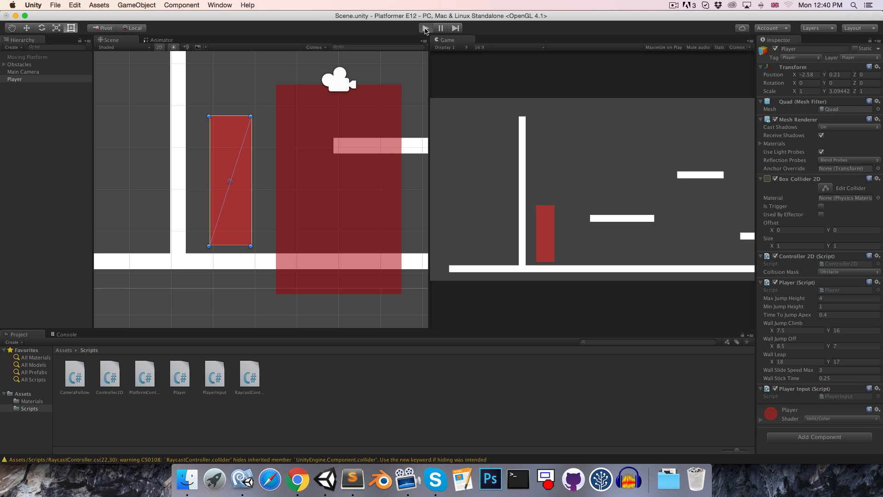
click(423, 28)
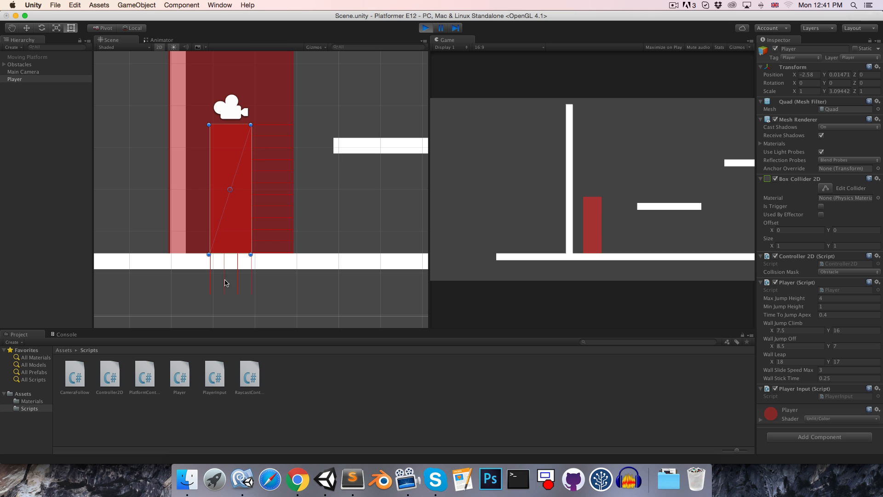
mouse_move(275, 161)
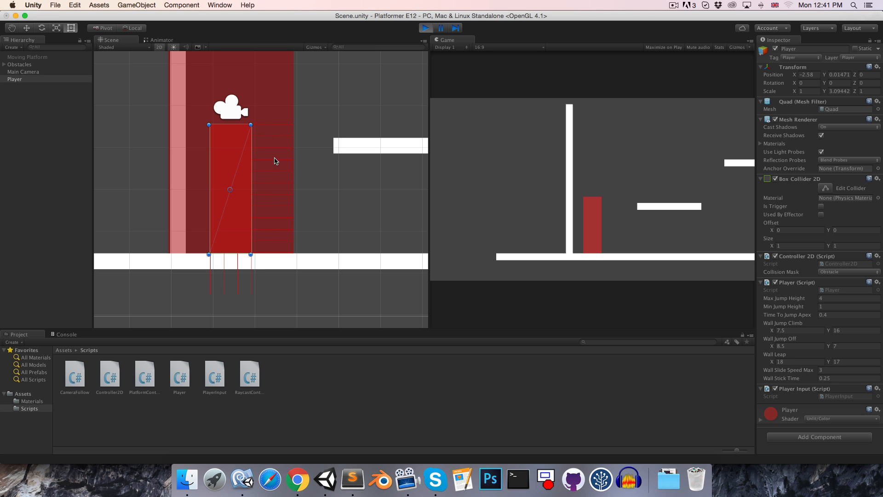
mouse_move(539, 164)
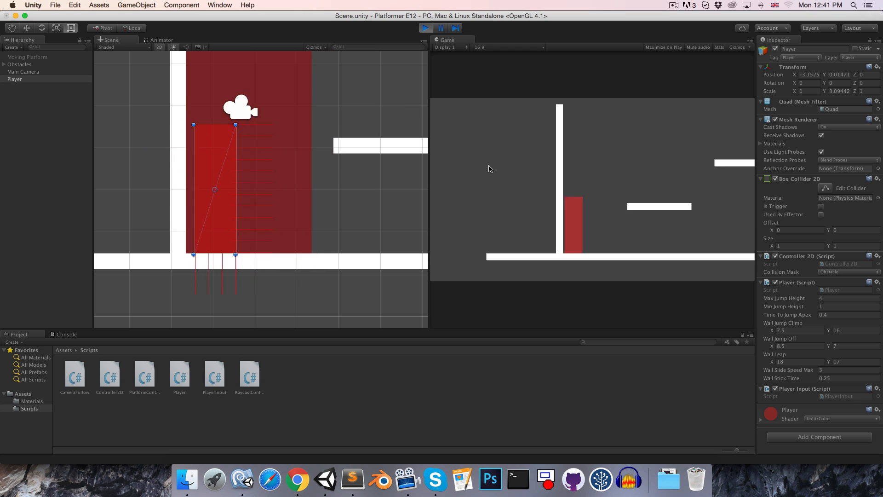
click(425, 28)
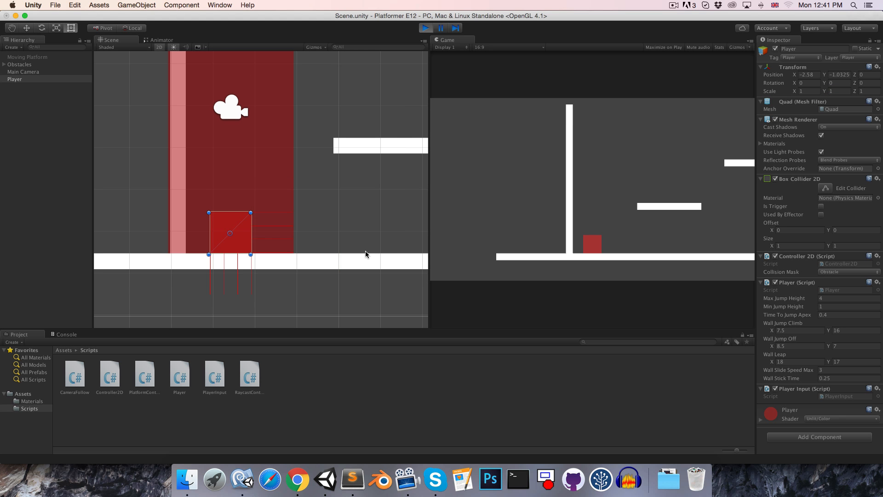
mouse_move(431, 24)
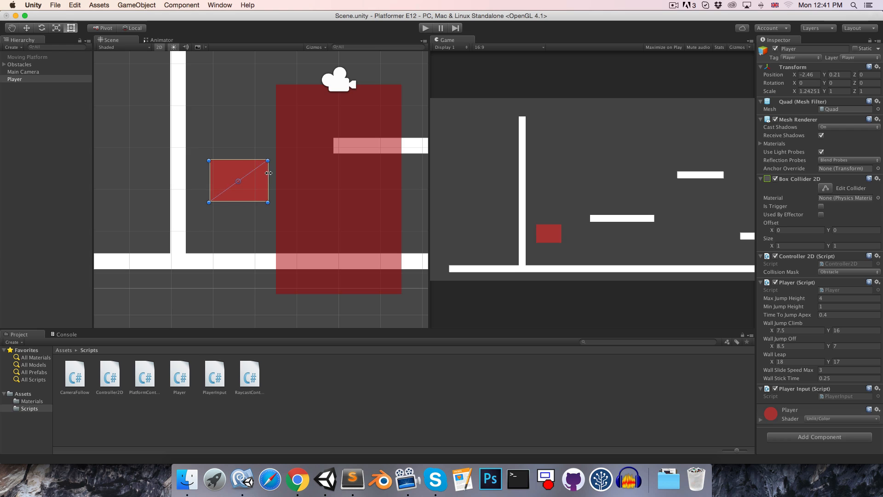
drag(268, 180, 287, 181)
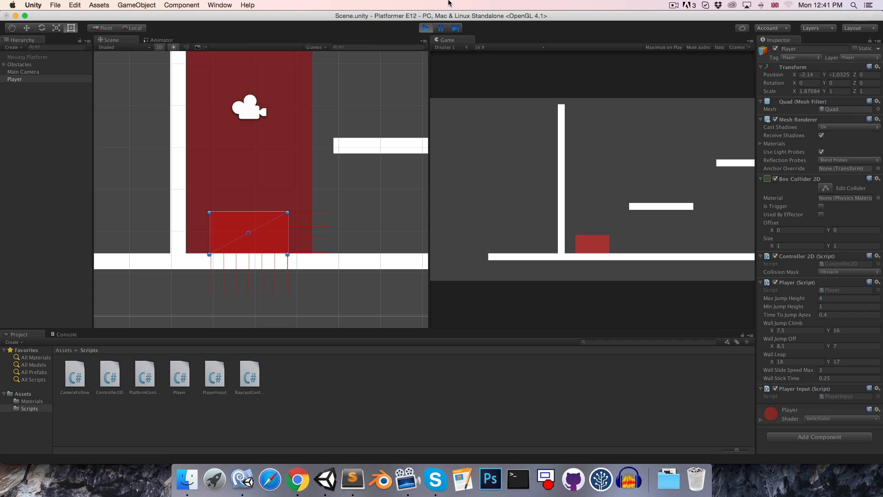
click(424, 28)
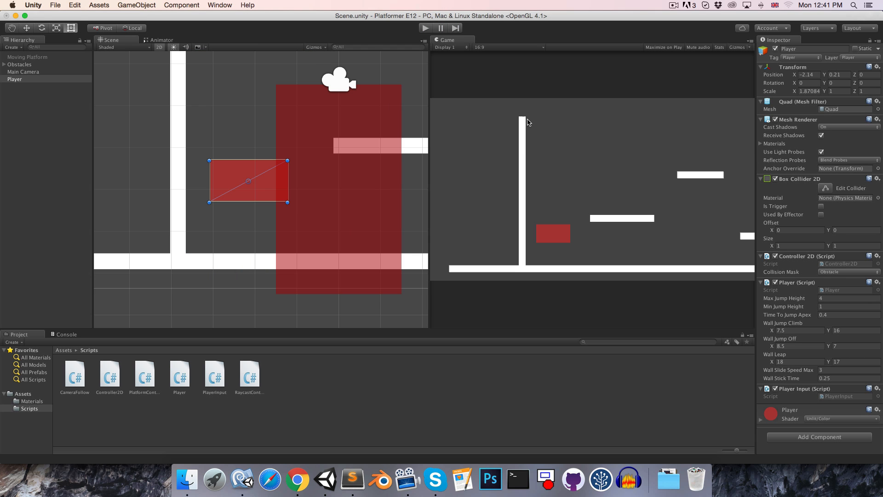